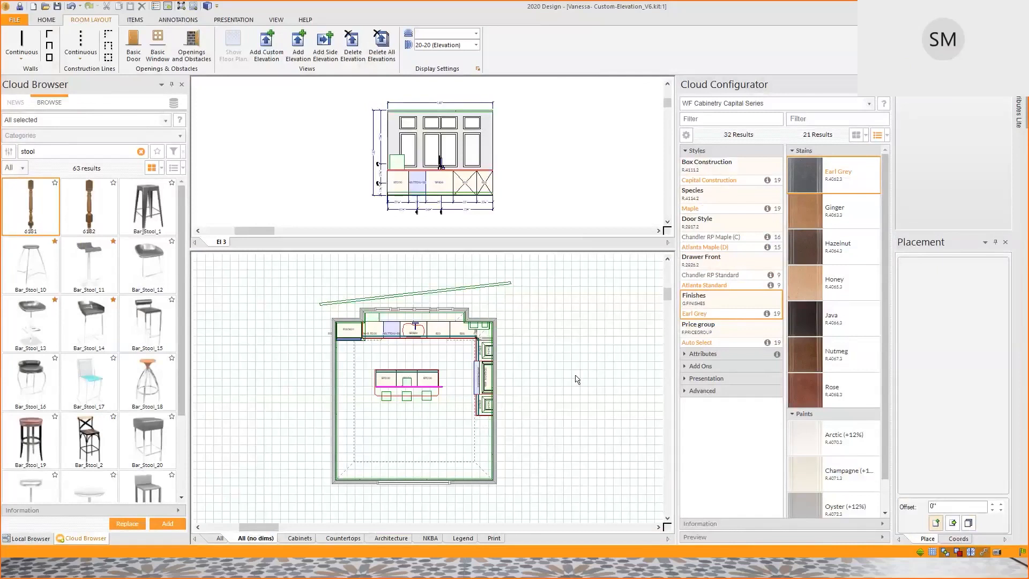
{"action": "mouse_move", "coordinate": [385, 485]}
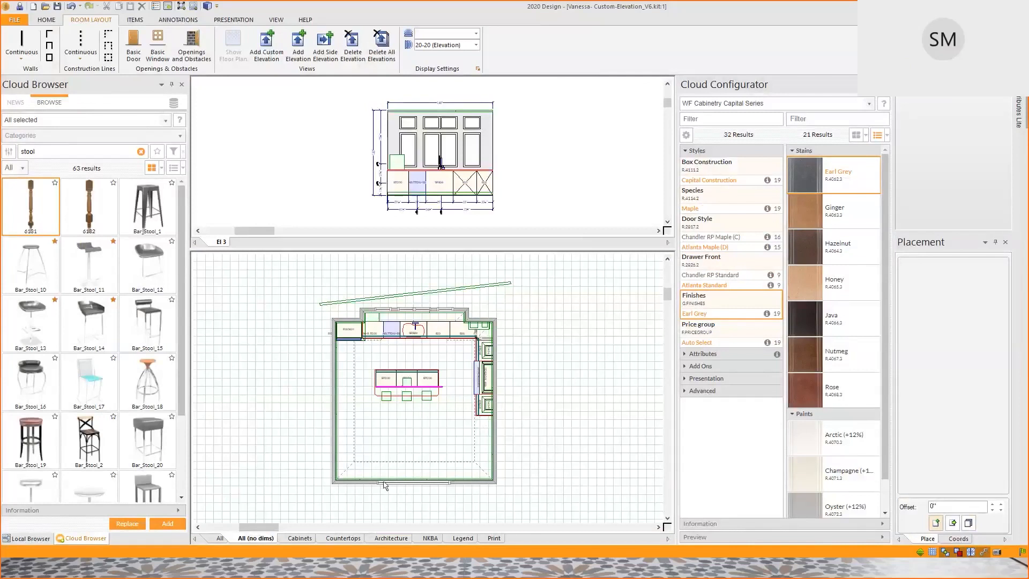
{"action": "mouse_move", "coordinate": [313, 263]}
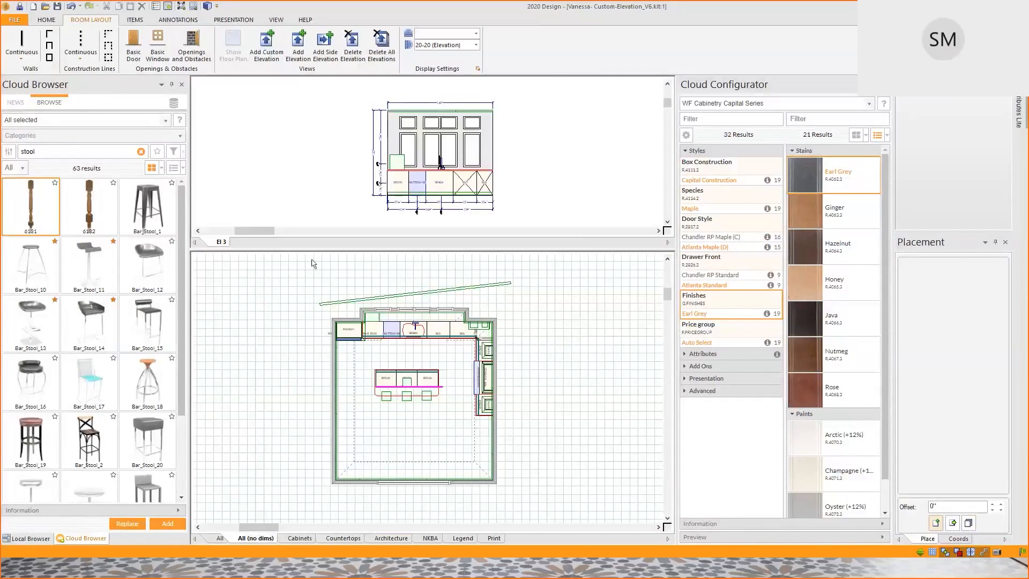
{"action": "mouse_move", "coordinate": [474, 103]}
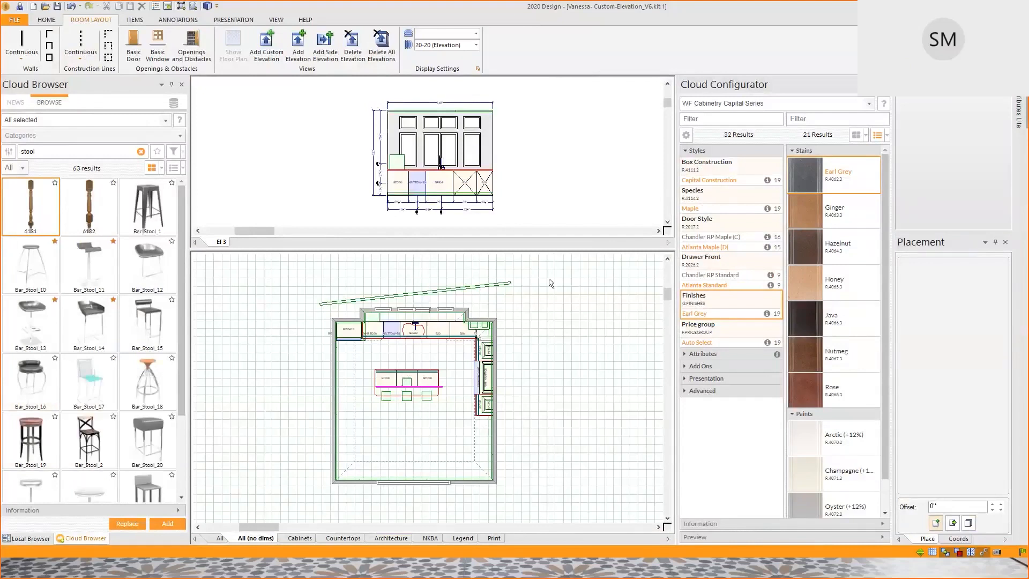
{"action": "mouse_move", "coordinate": [754, 427]}
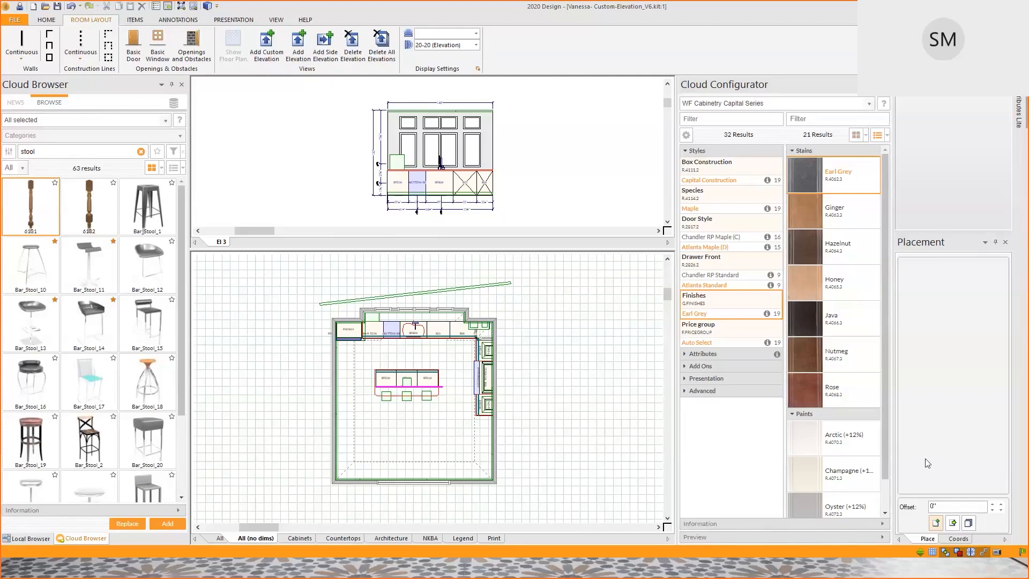
{"action": "mouse_move", "coordinate": [577, 112]}
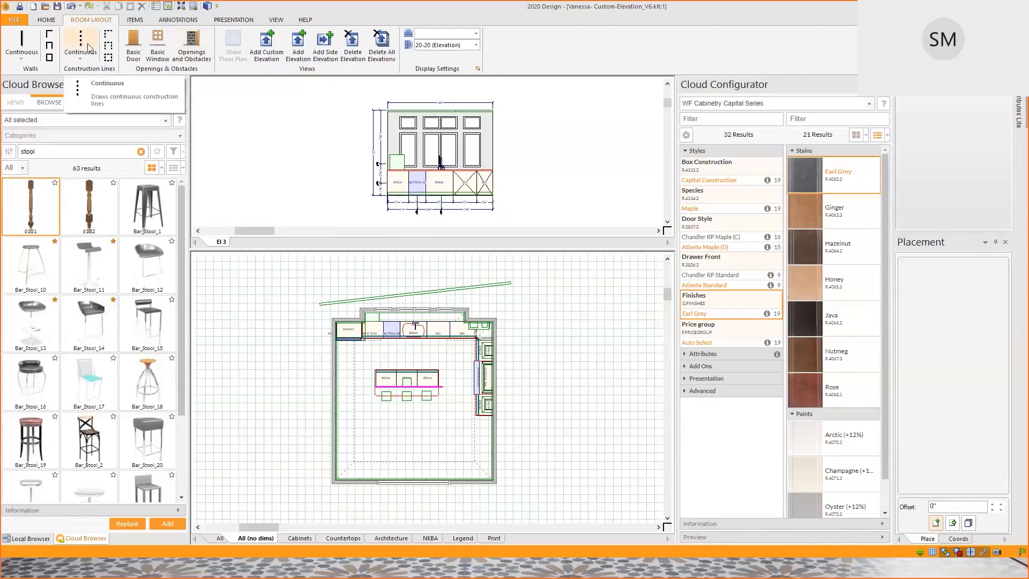
{"action": "mouse_move", "coordinate": [58, 29]}
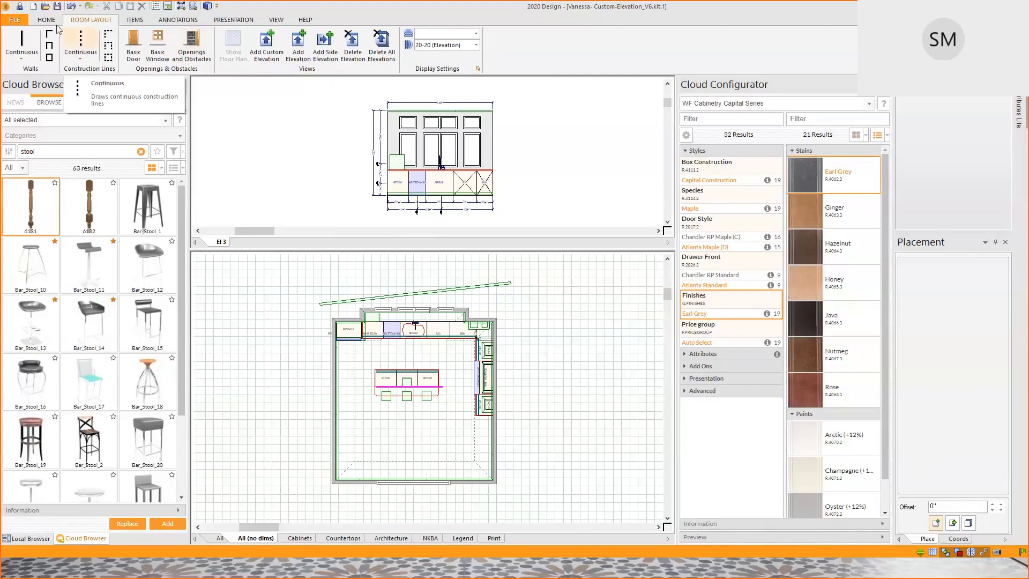
Step: Browse the editing/zoom and rendering ribbon functions, returning to room layout in between
{"action": "left_click", "coordinate": [46, 19]}
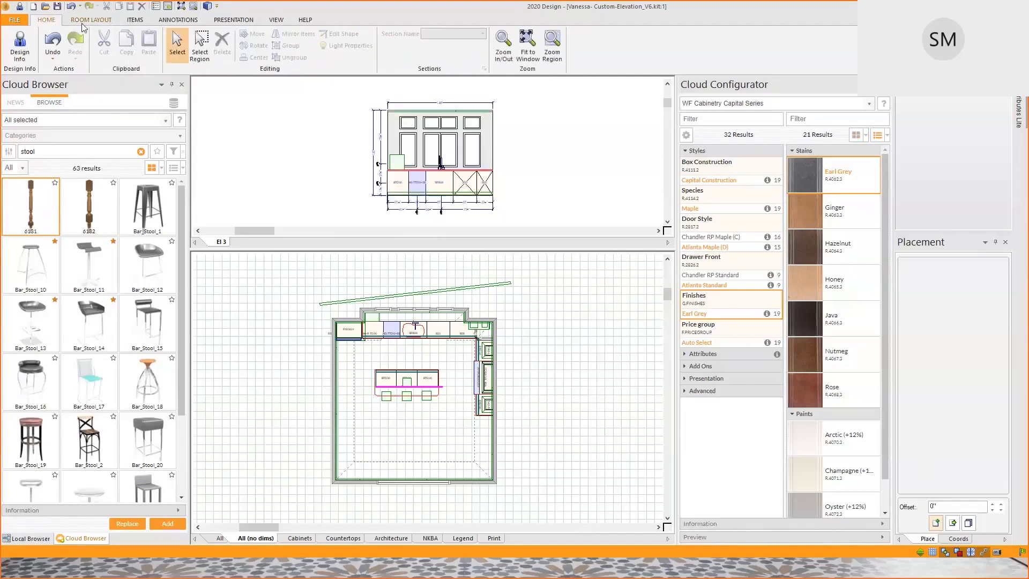
{"action": "left_click", "coordinate": [91, 19]}
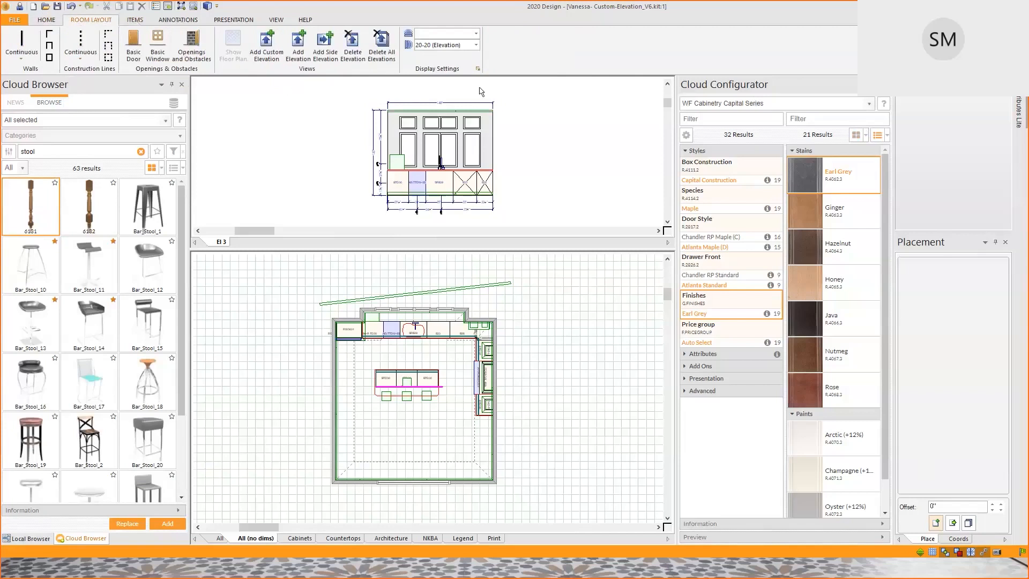
{"action": "mouse_move", "coordinate": [136, 19]}
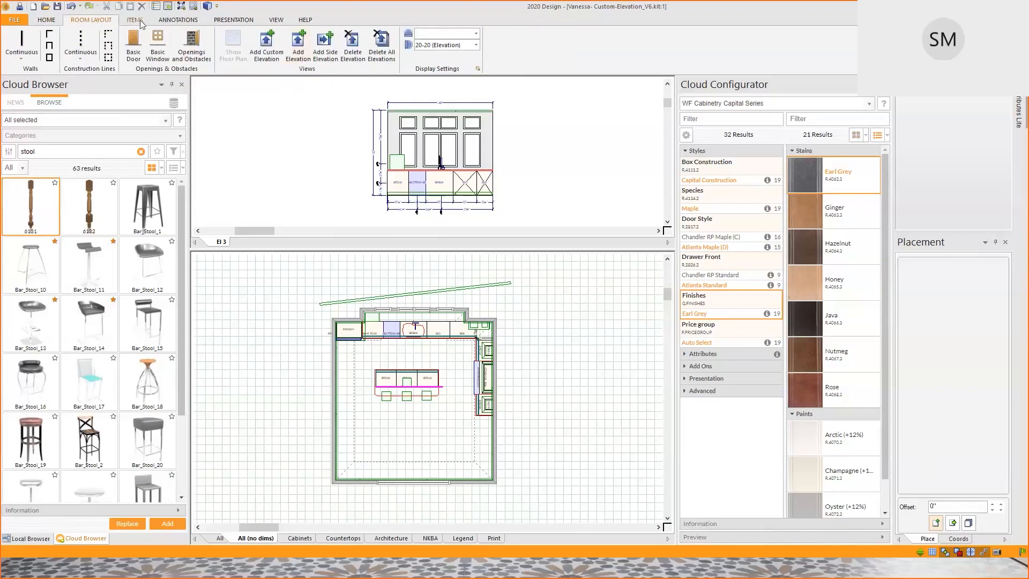
{"action": "left_click", "coordinate": [177, 19]}
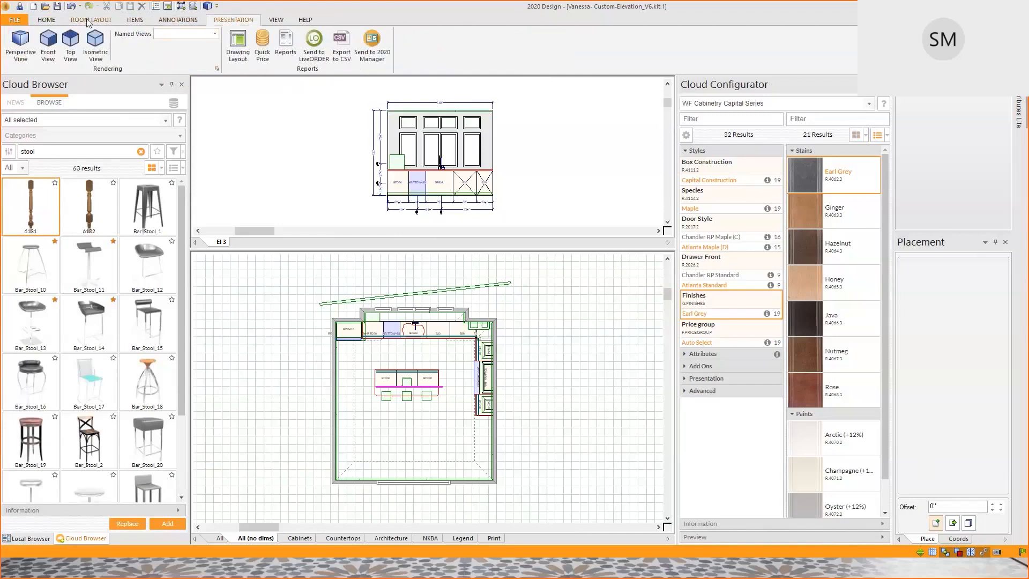
{"action": "left_click", "coordinate": [90, 19]}
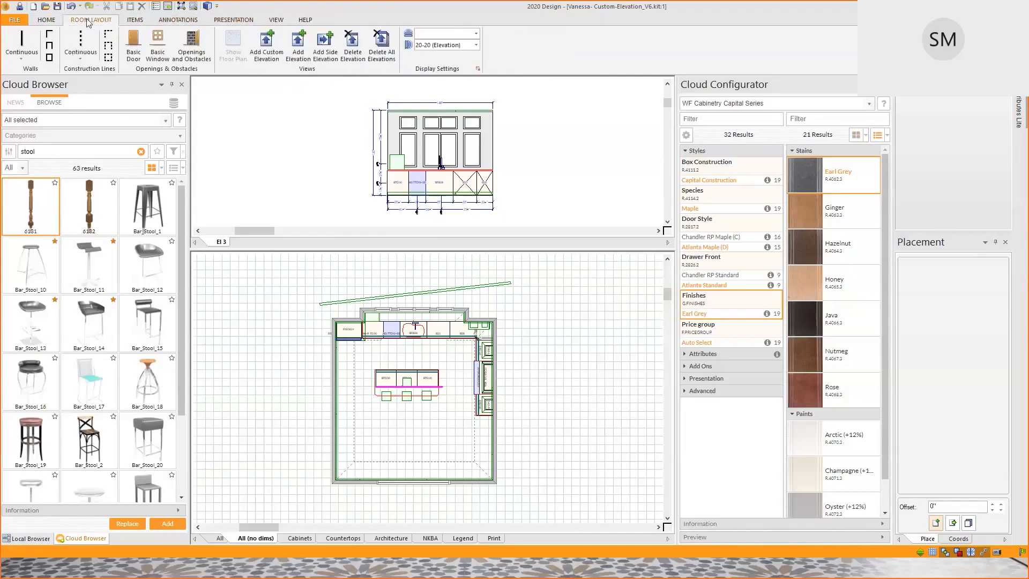
{"action": "mouse_move", "coordinate": [79, 46]}
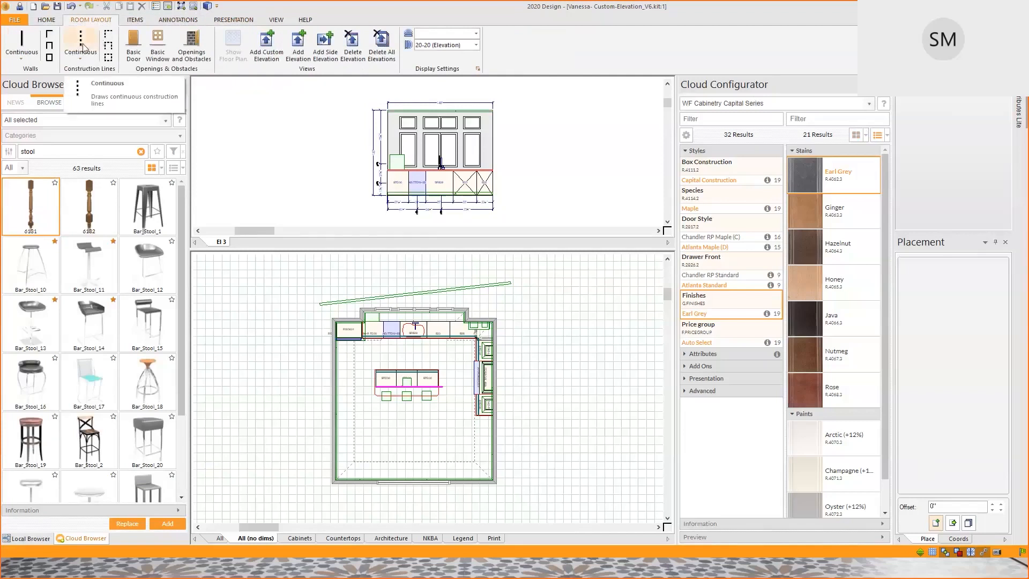
{"action": "mouse_move", "coordinate": [133, 46]}
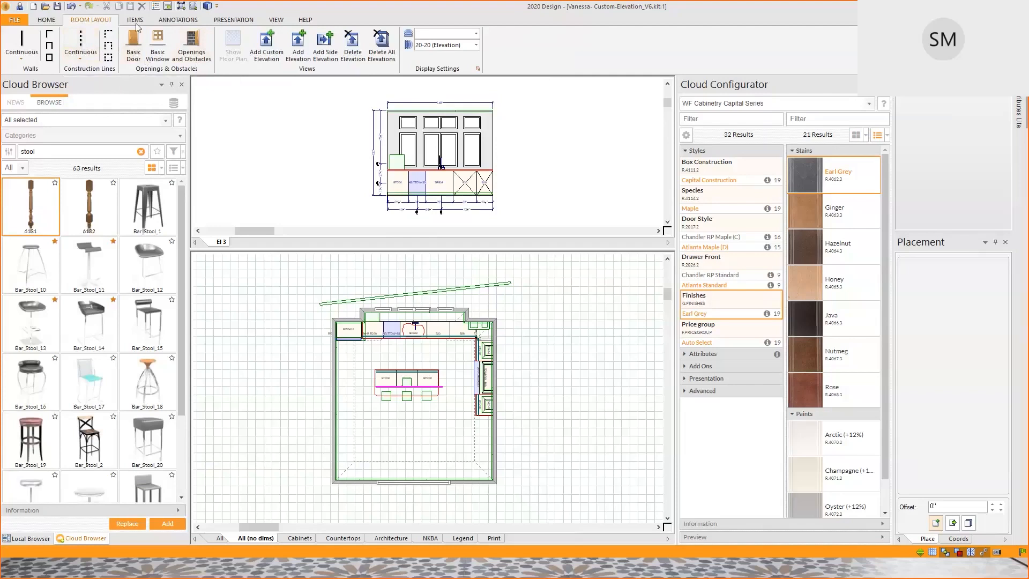
Step: Browse the Items, Annotations and Presentation functions for rendering views and reports
{"action": "left_click", "coordinate": [135, 20]}
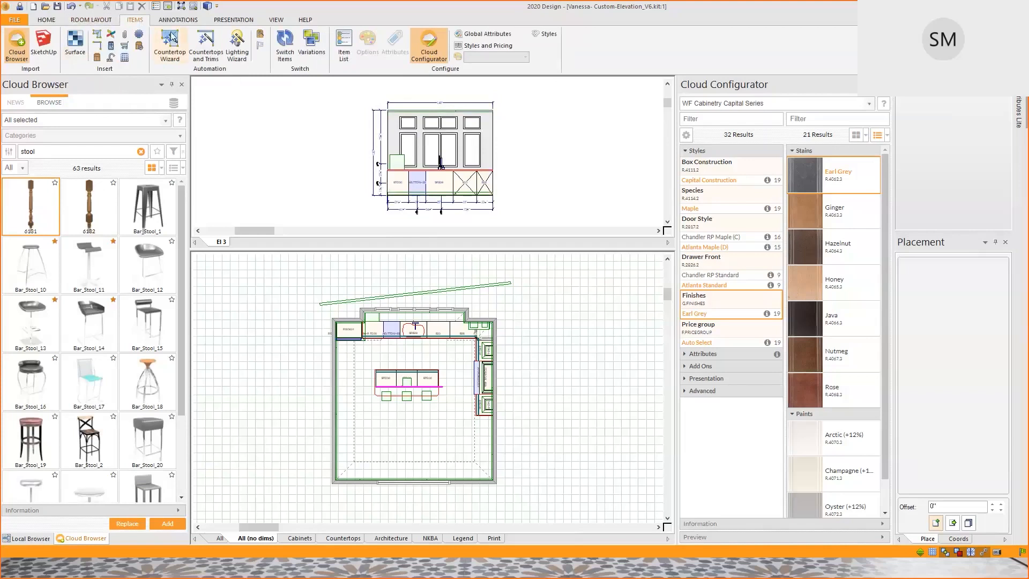
{"action": "left_click", "coordinate": [177, 19]}
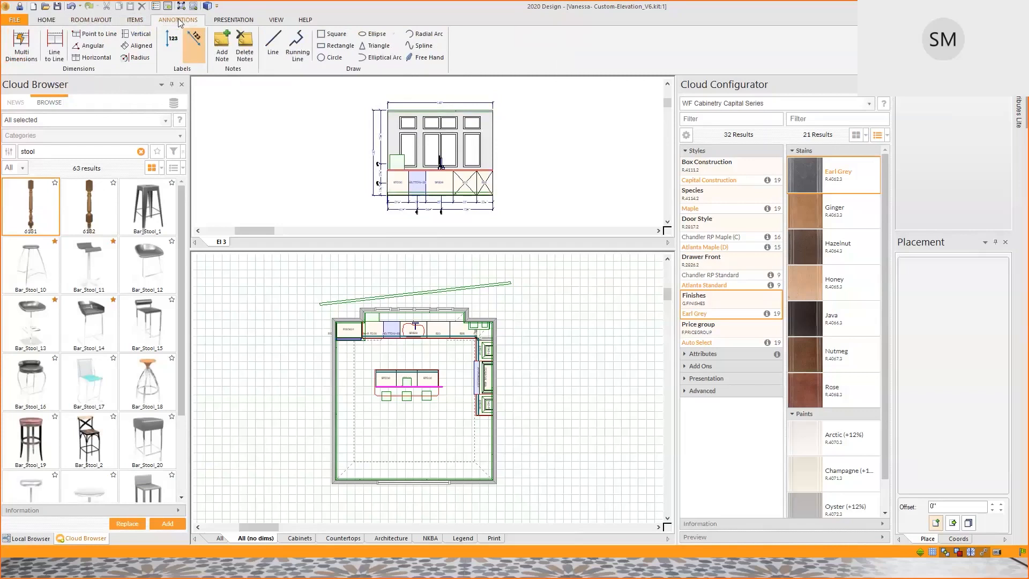
{"action": "left_click", "coordinate": [232, 19]}
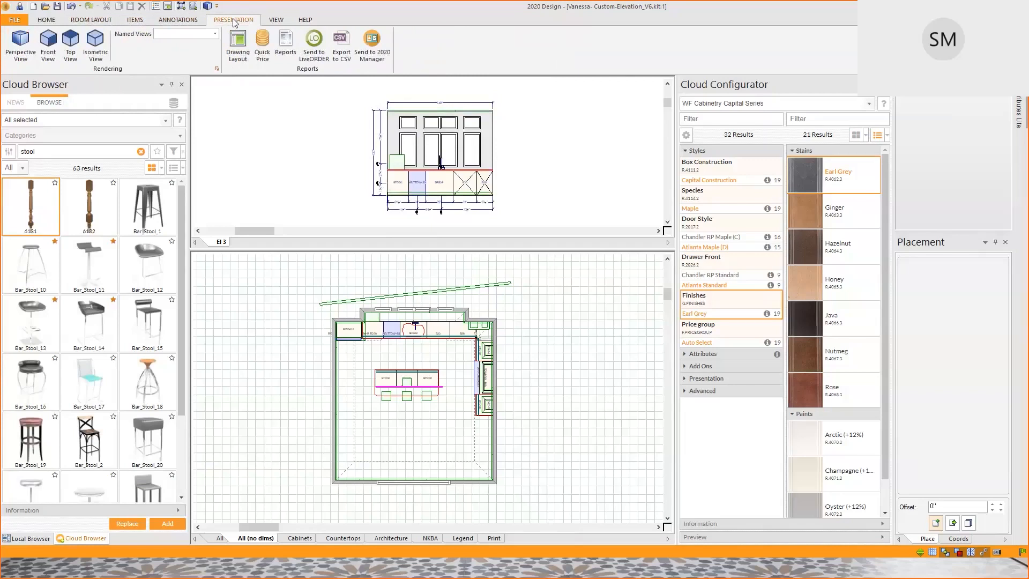
{"action": "mouse_move", "coordinate": [237, 46]}
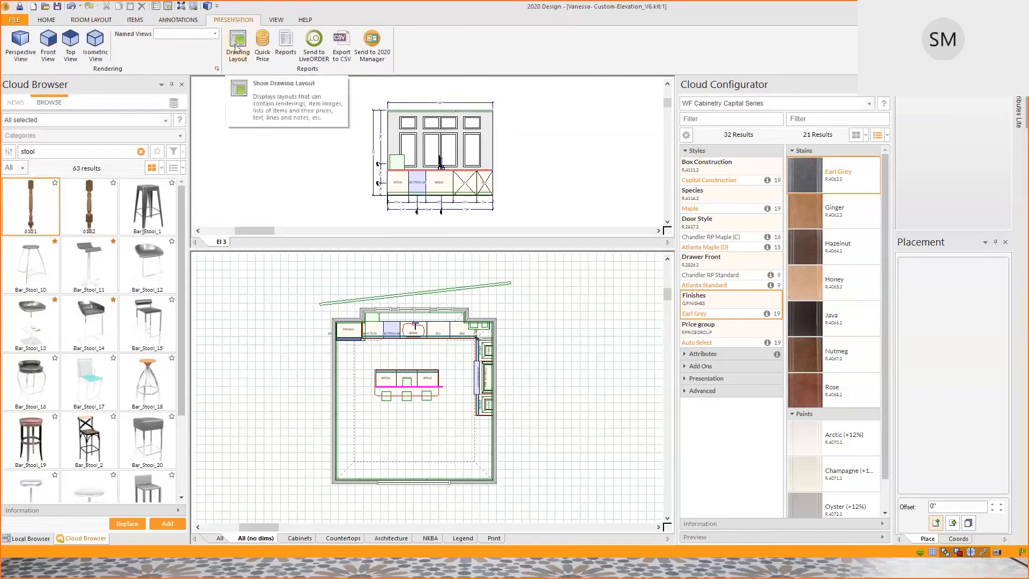
{"action": "mouse_move", "coordinate": [285, 46]}
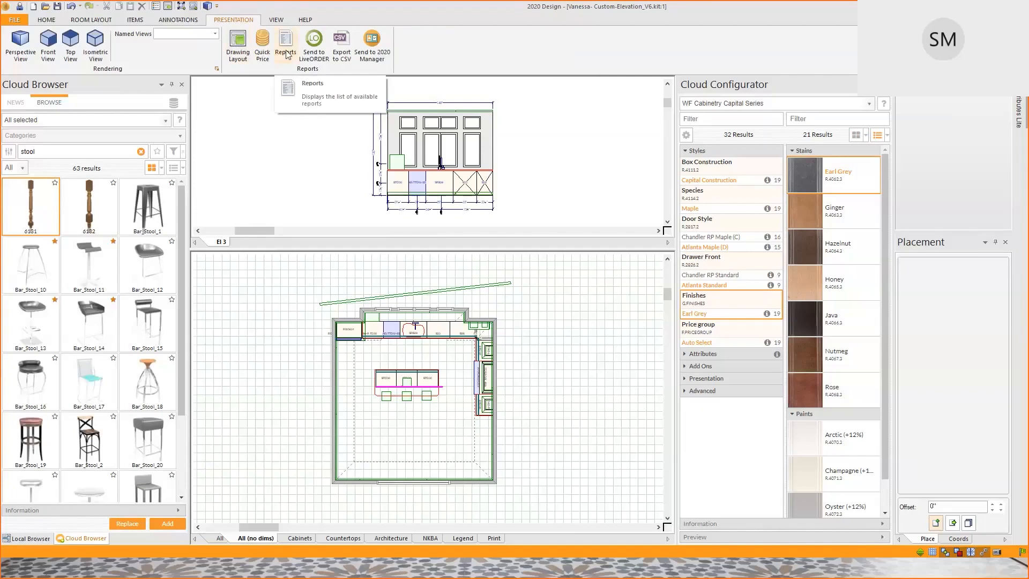
{"action": "mouse_move", "coordinate": [285, 46]}
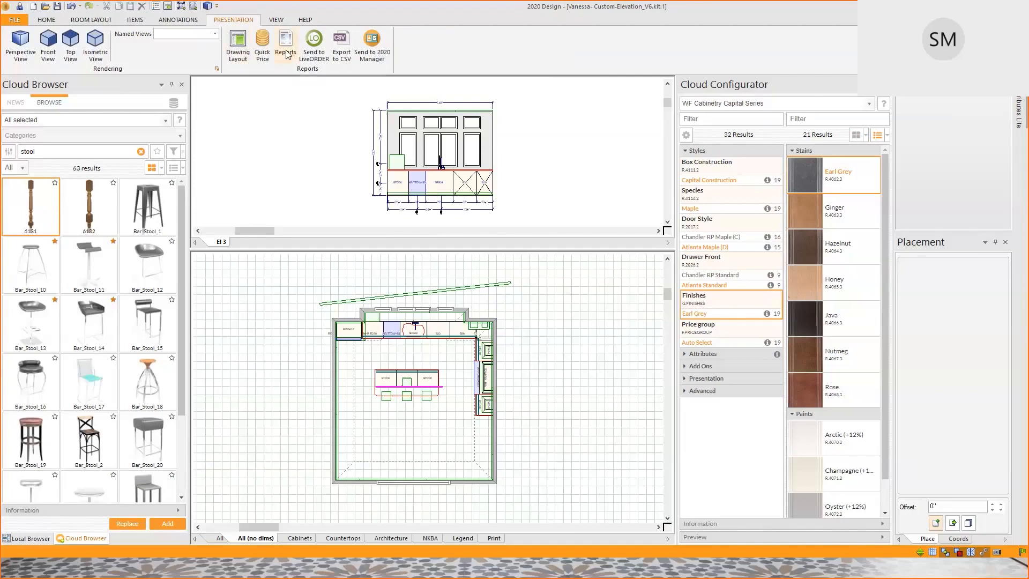
{"action": "mouse_move", "coordinate": [98, 69]}
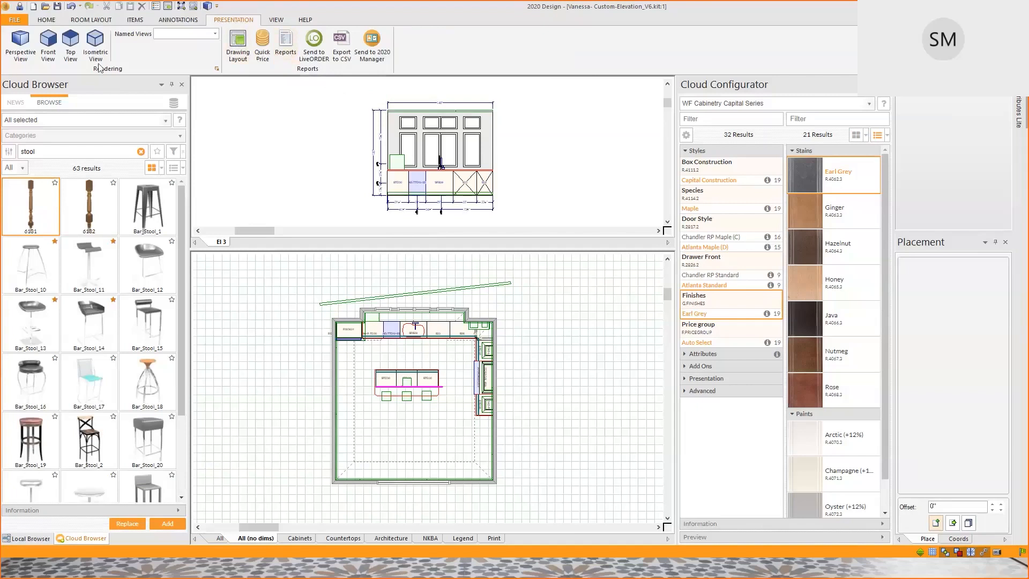
{"action": "mouse_move", "coordinate": [74, 231]}
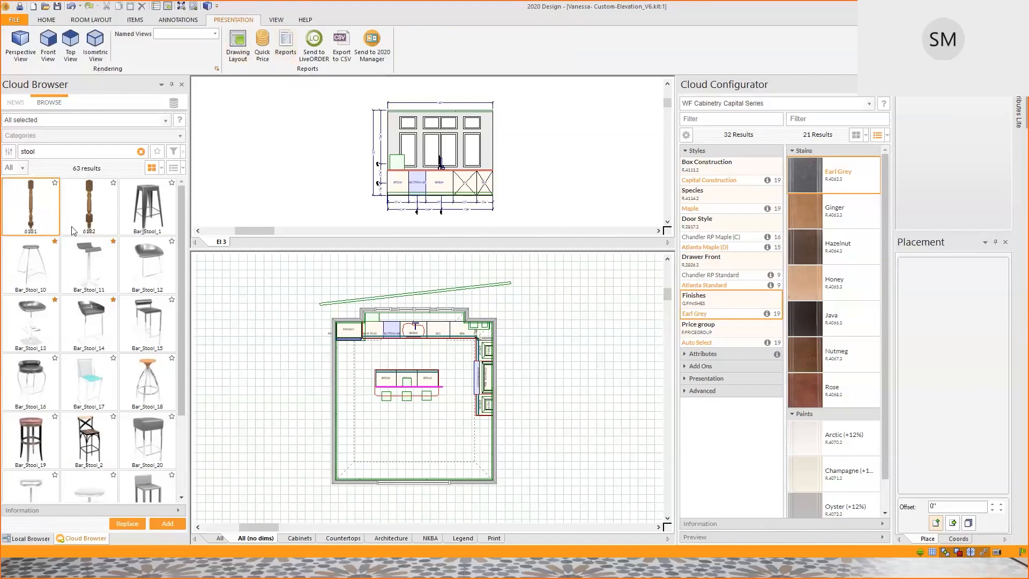
{"action": "mouse_move", "coordinate": [163, 211]}
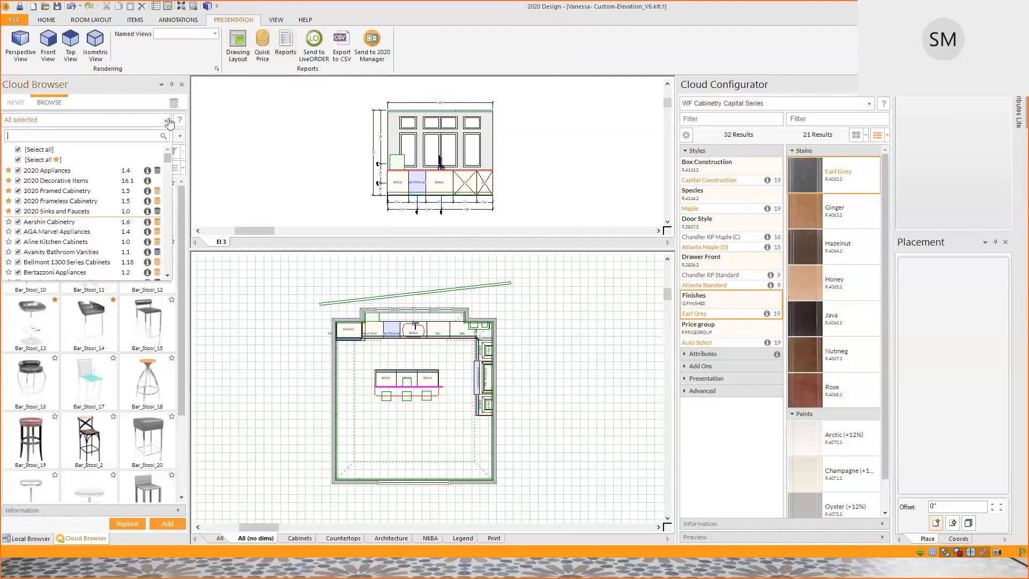
Step: Scroll the catalog selection list and search the Cloud Browser for 'stool'
{"action": "scroll", "scroll_direction": "down", "scroll_amount": 3}
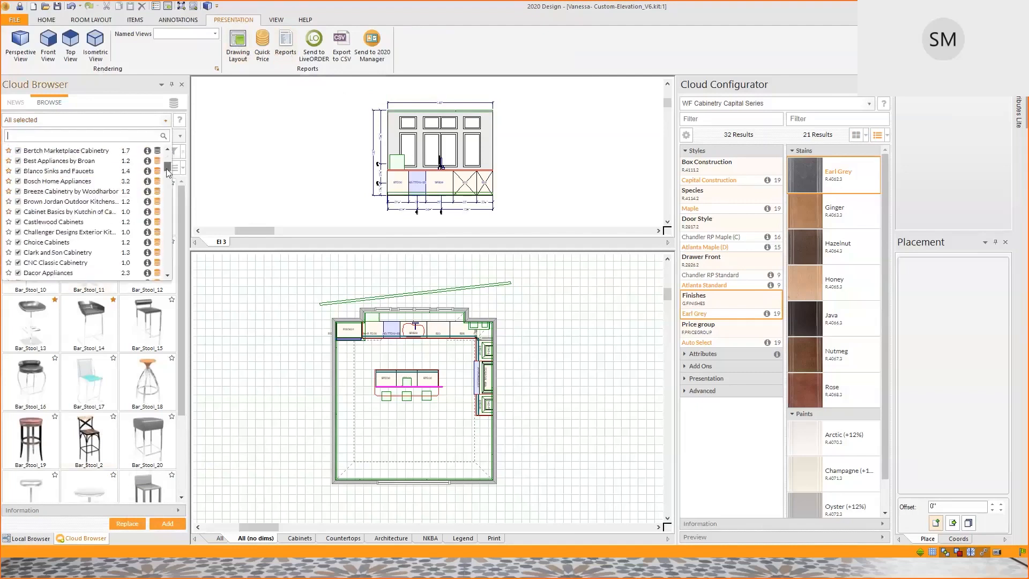
{"action": "scroll", "scroll_direction": "down", "scroll_amount": 3}
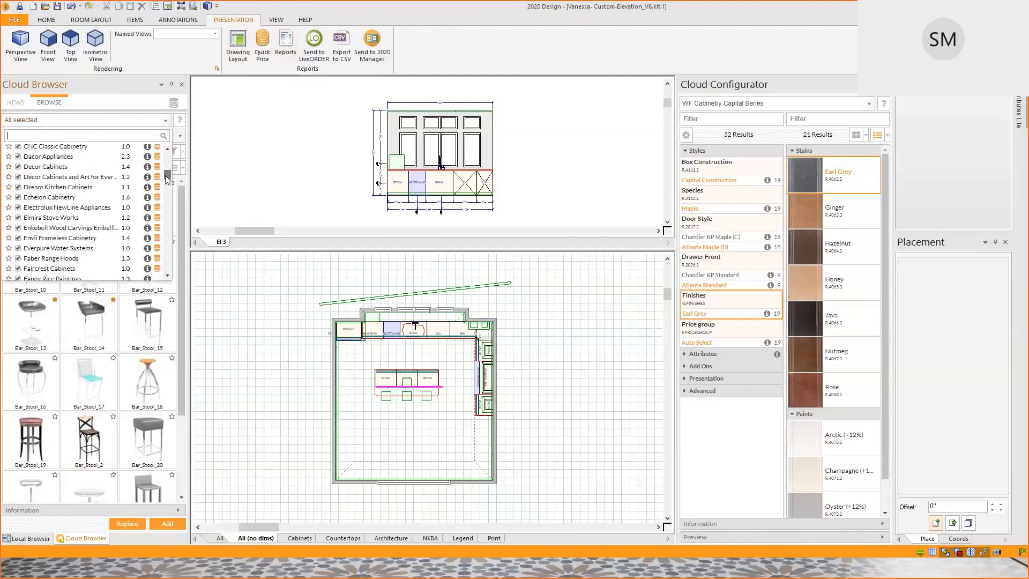
{"action": "scroll", "scroll_direction": "down", "scroll_amount": 3}
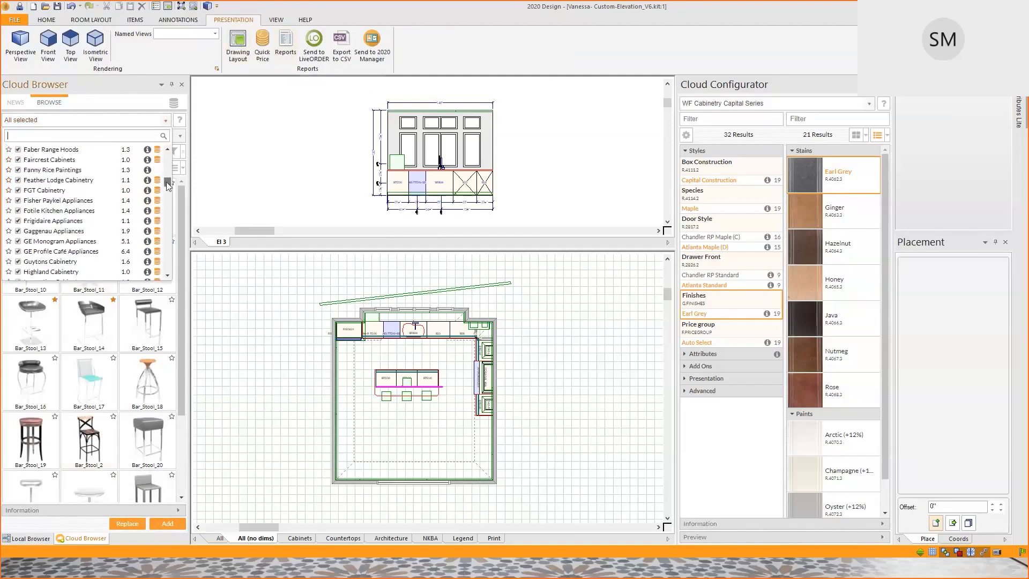
{"action": "scroll", "scroll_direction": "down", "scroll_amount": 3}
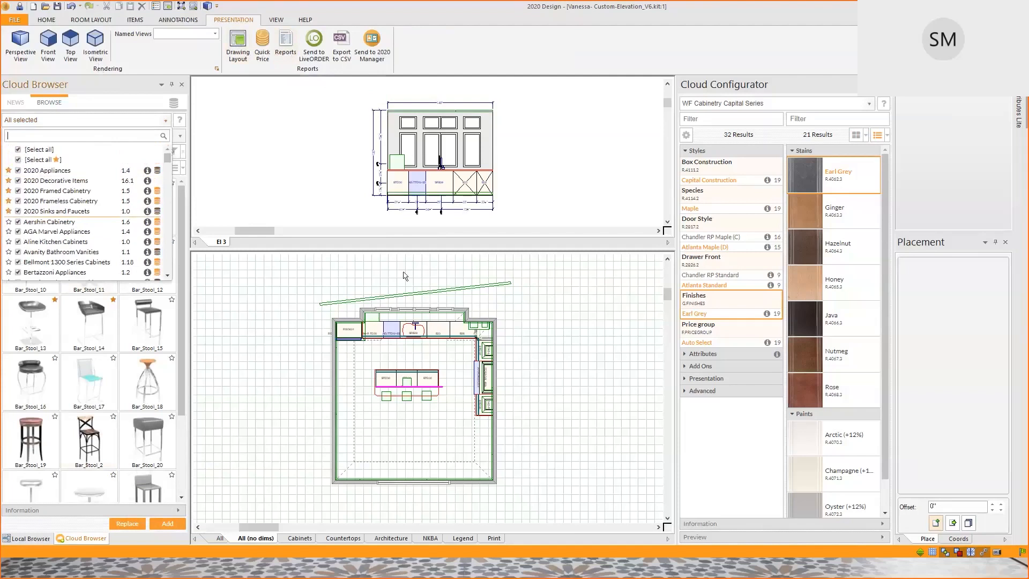
{"action": "type", "text": "stool"}
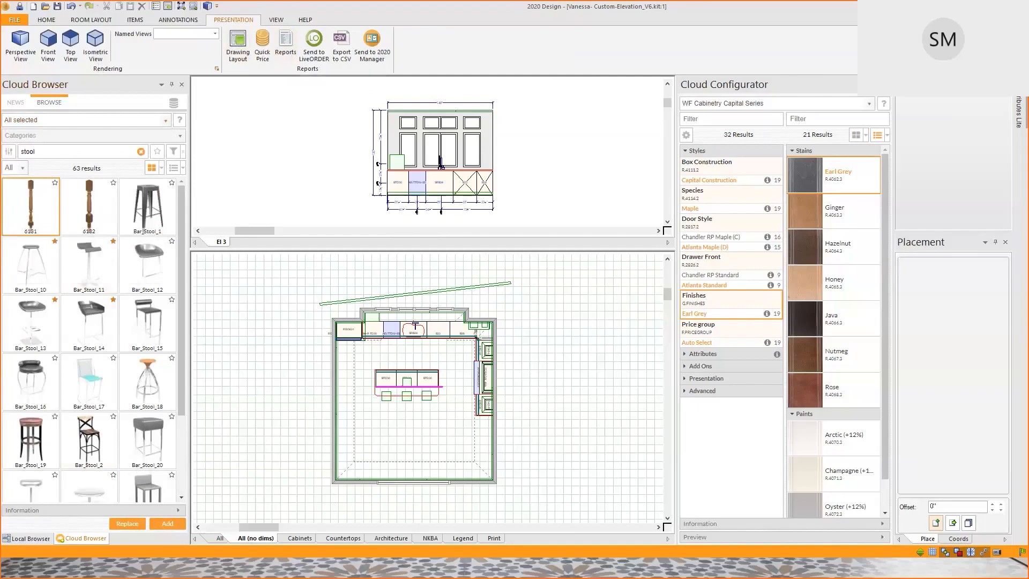
{"action": "mouse_move", "coordinate": [390, 217]}
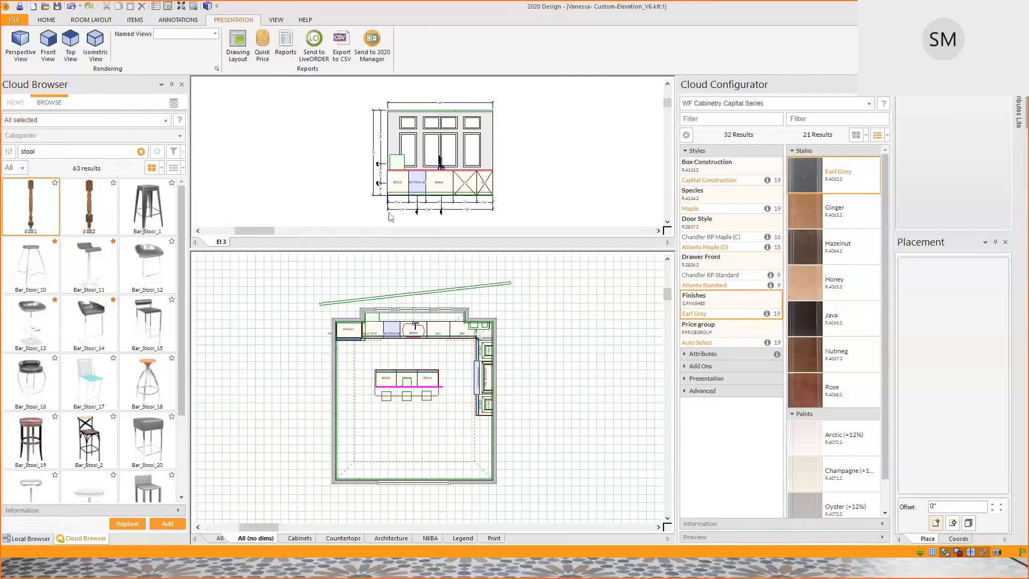
{"action": "mouse_move", "coordinate": [429, 93]}
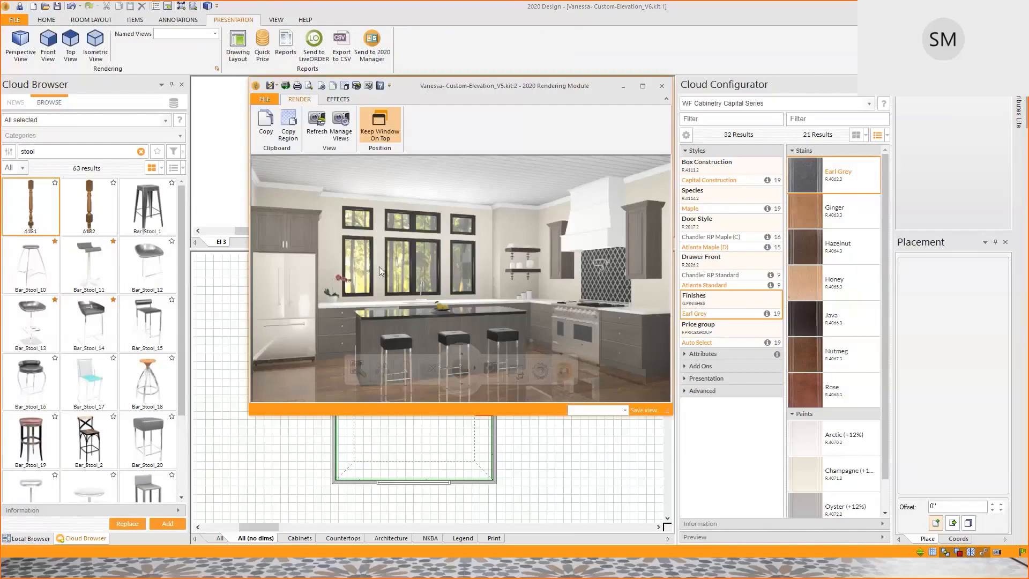
{"action": "mouse_move", "coordinate": [493, 313]}
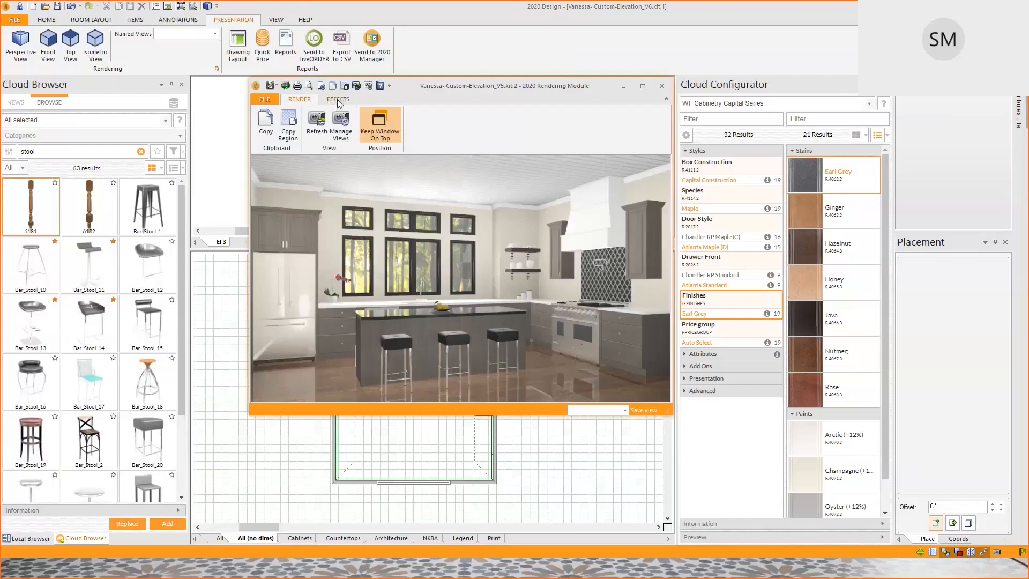
Step: Try the Canvas filter on the kitchen render, then remove filtering with None
{"action": "left_click", "coordinate": [337, 98]}
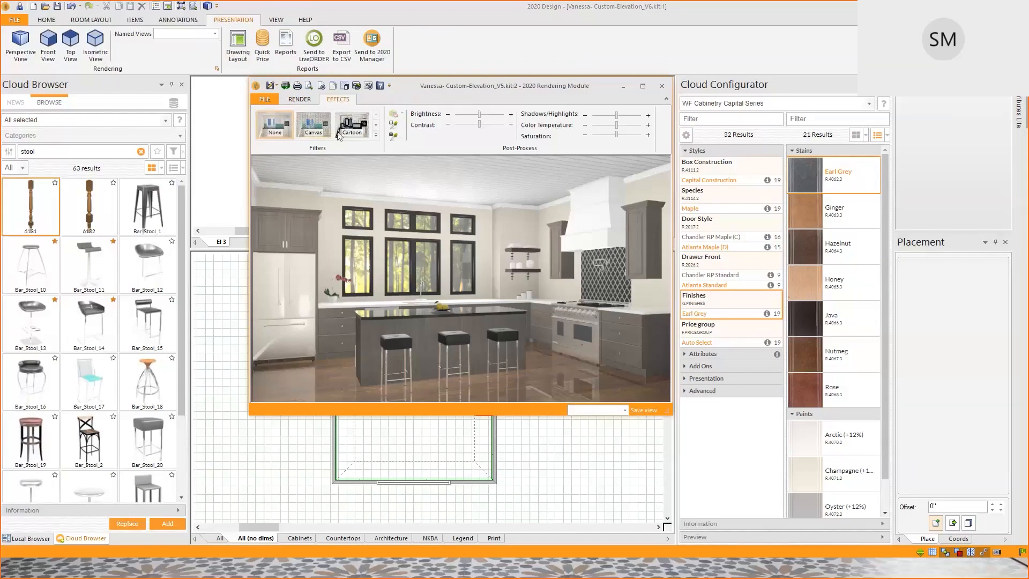
{"action": "mouse_move", "coordinate": [651, 146]}
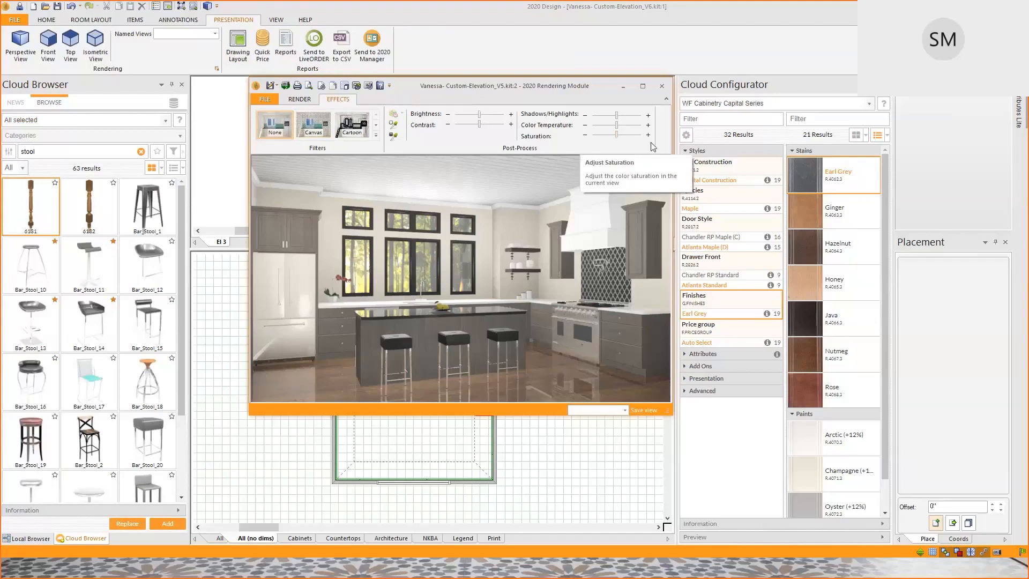
{"action": "mouse_move", "coordinate": [652, 145]}
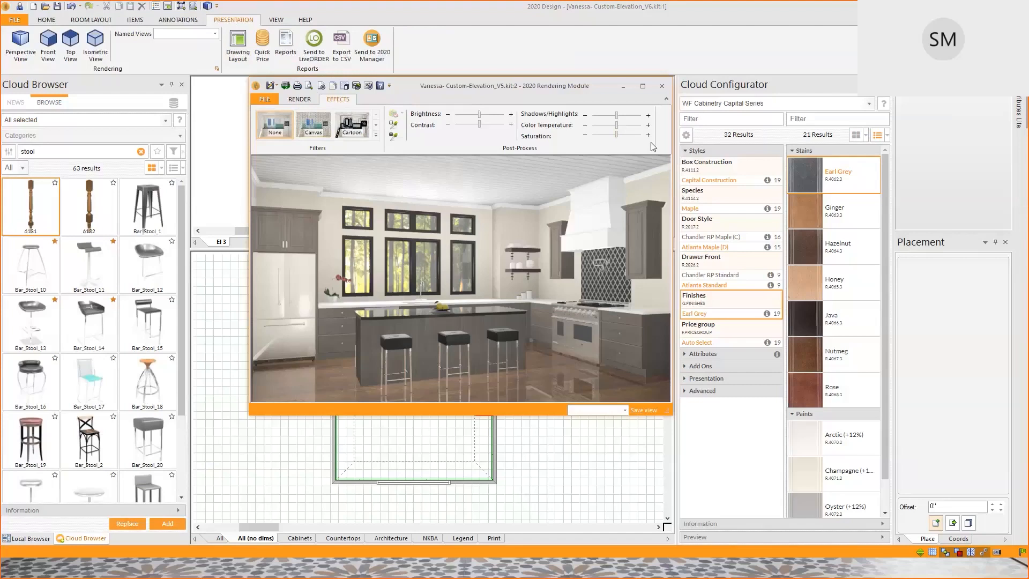
{"action": "mouse_move", "coordinate": [354, 157]}
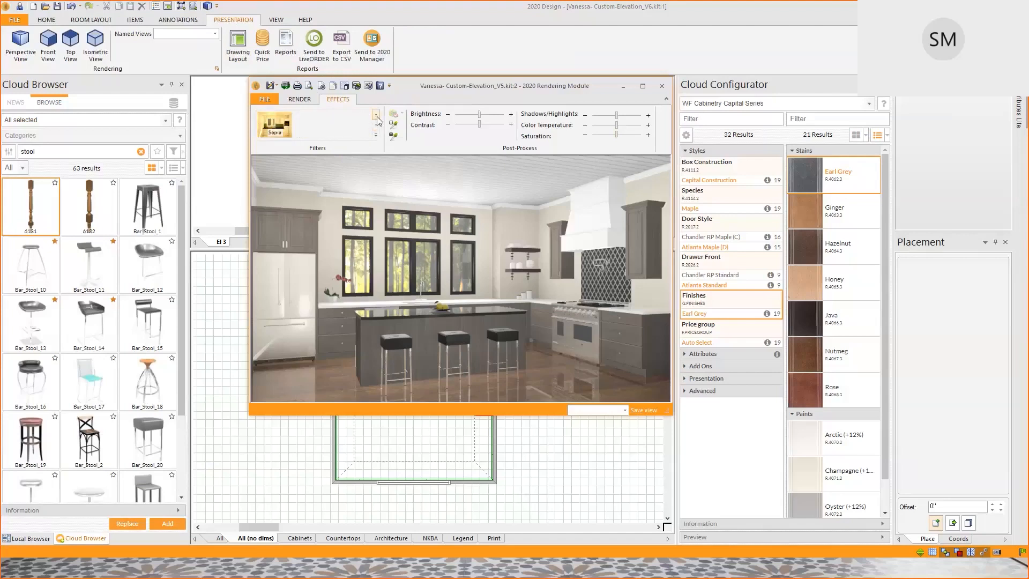
{"action": "left_click", "coordinate": [313, 124]}
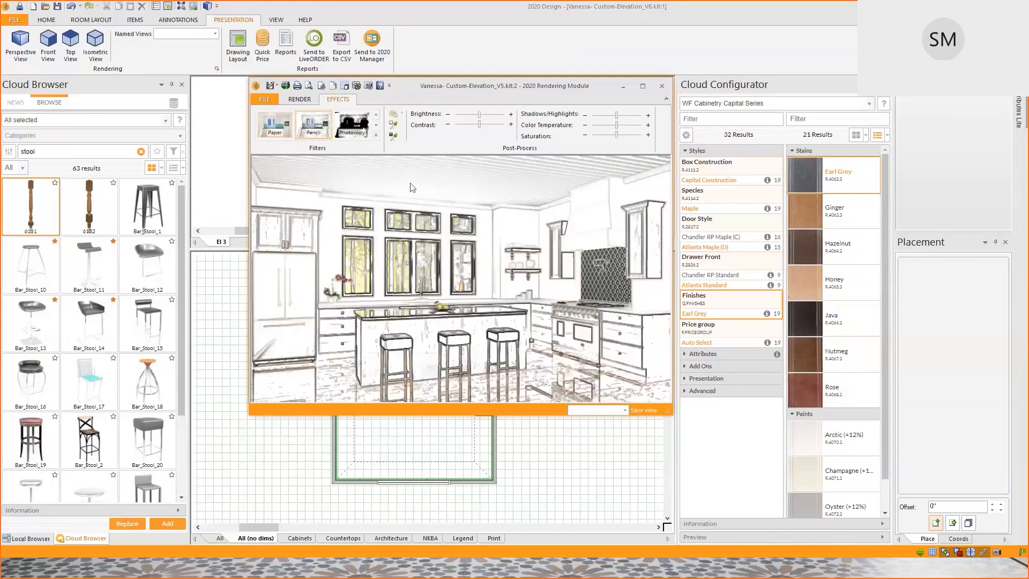
{"action": "left_click", "coordinate": [376, 117]}
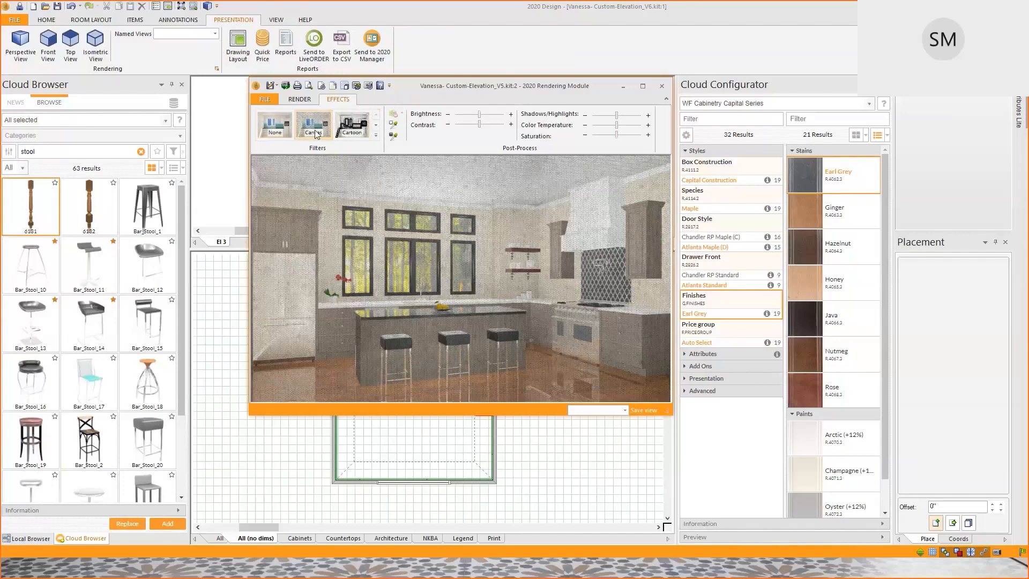
{"action": "left_click", "coordinate": [353, 124]}
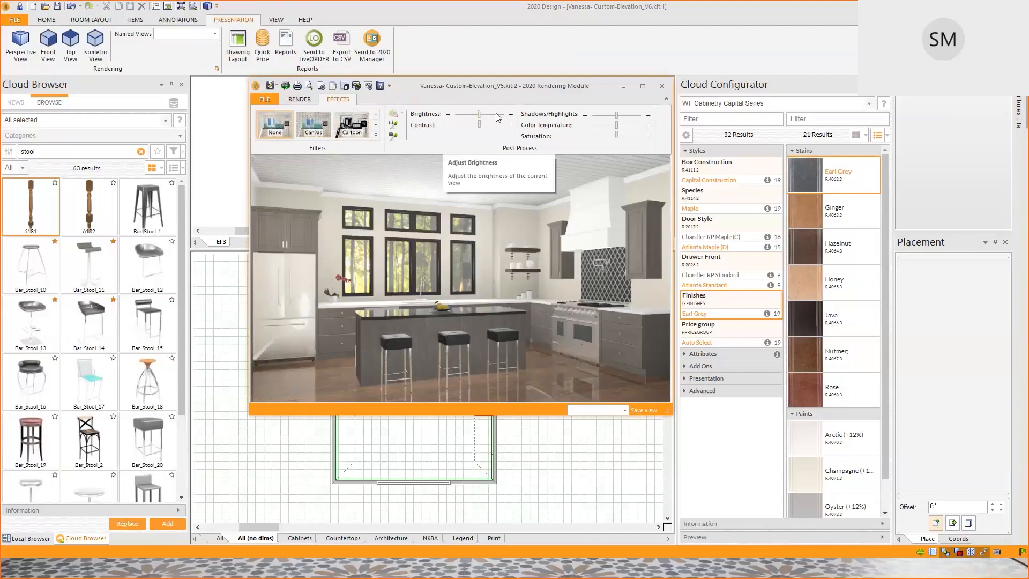
{"action": "mouse_move", "coordinate": [501, 136]}
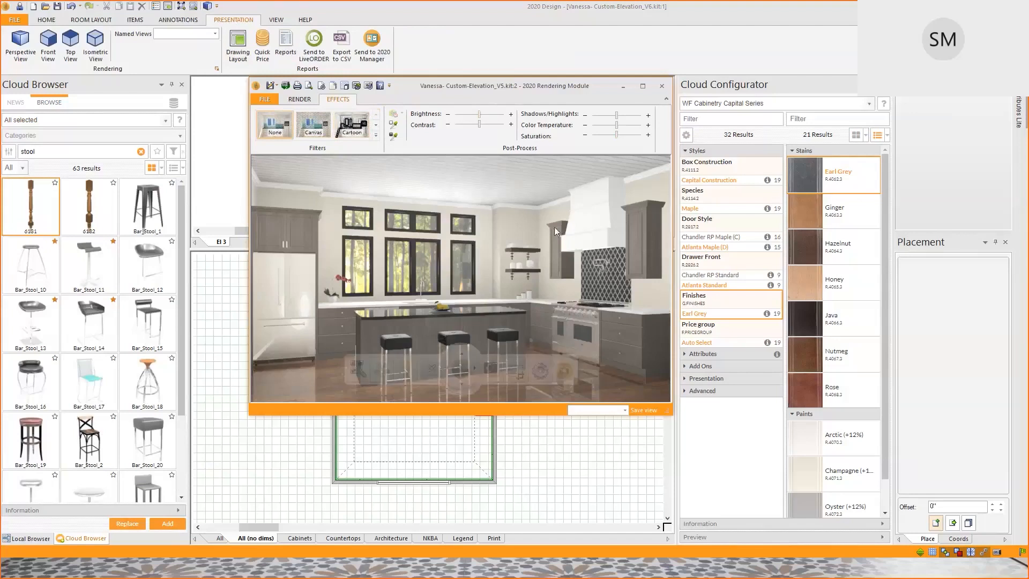
{"action": "mouse_move", "coordinate": [478, 123]}
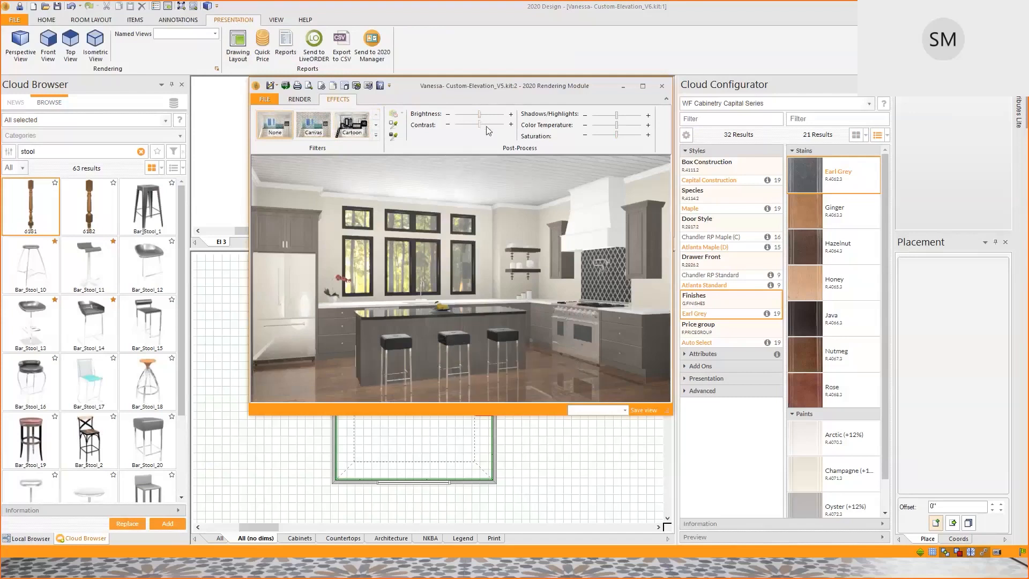
{"action": "mouse_move", "coordinate": [621, 124]}
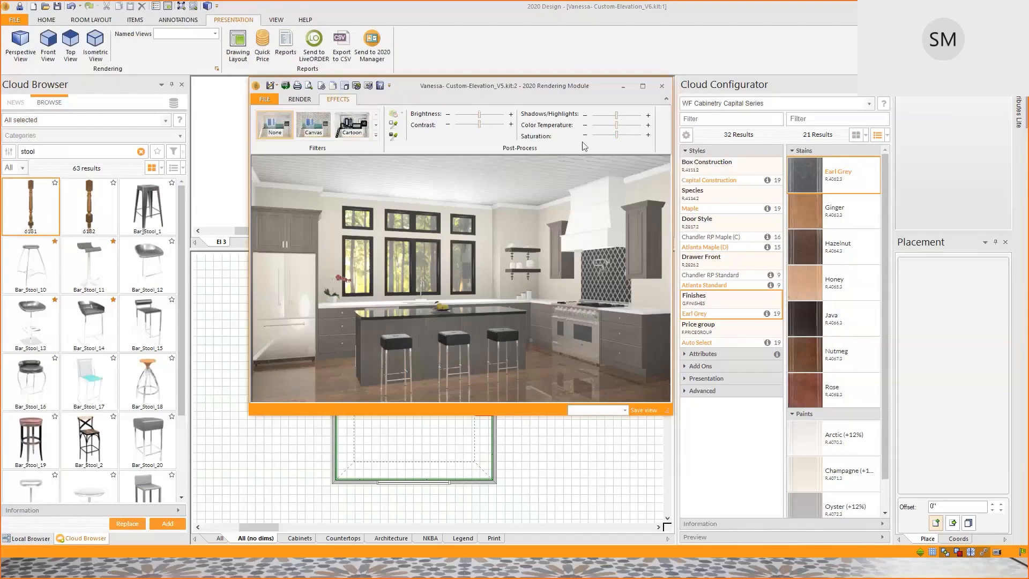
{"action": "mouse_move", "coordinate": [479, 116]}
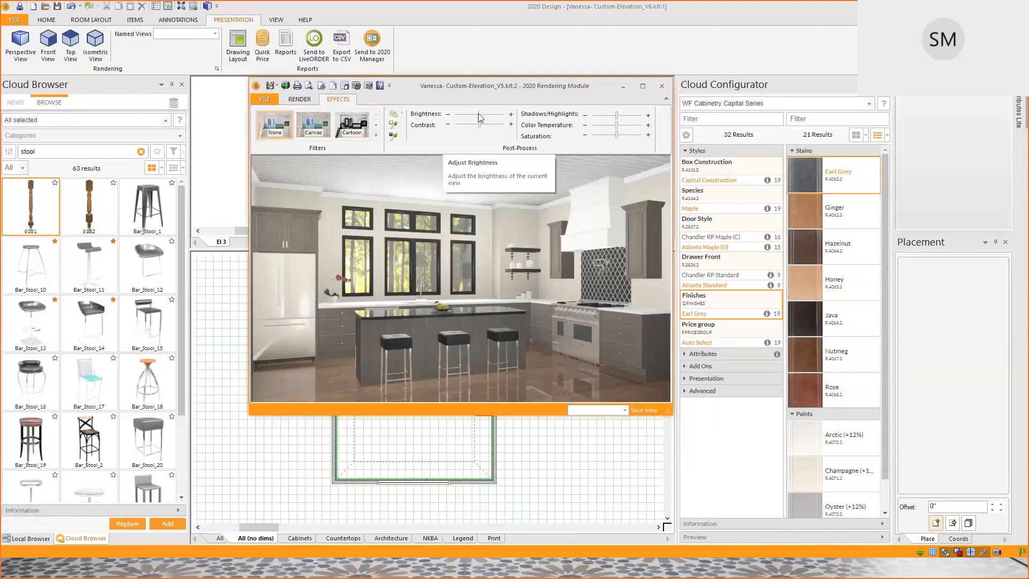
Step: Raise the render's Brightness and Shadows/Highlights sliders
{"action": "left_click_drag", "start_coordinate": [479, 116], "coordinate": [490, 117]}
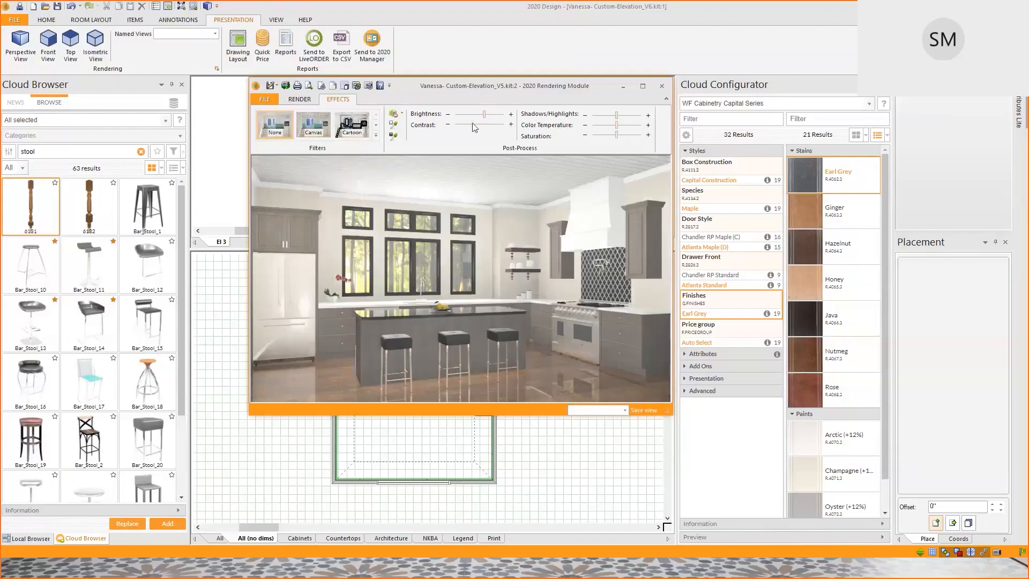
{"action": "mouse_move", "coordinate": [615, 118]}
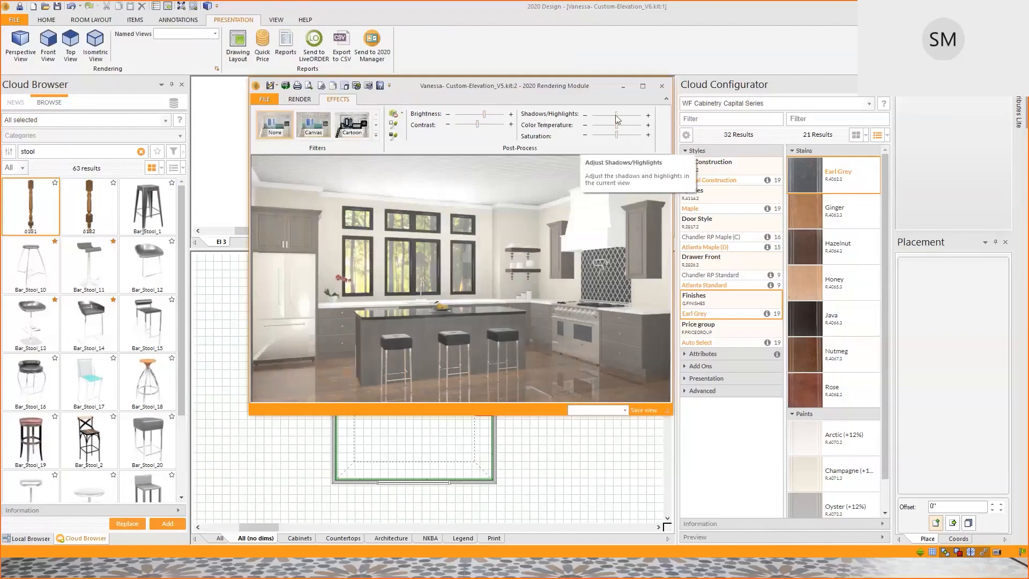
{"action": "left_click_drag", "start_coordinate": [612, 114], "coordinate": [630, 114]}
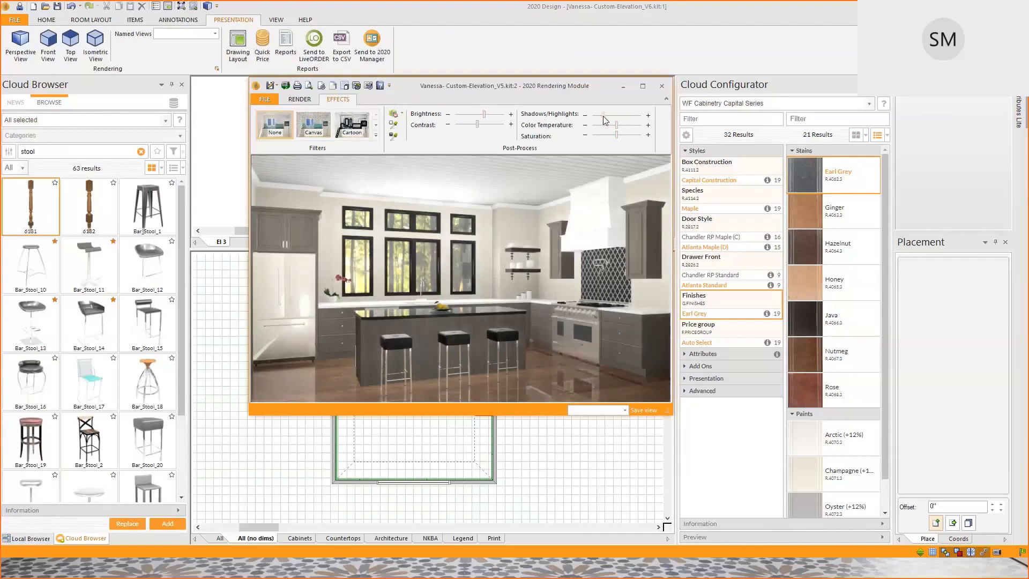
{"action": "mouse_move", "coordinate": [615, 129]}
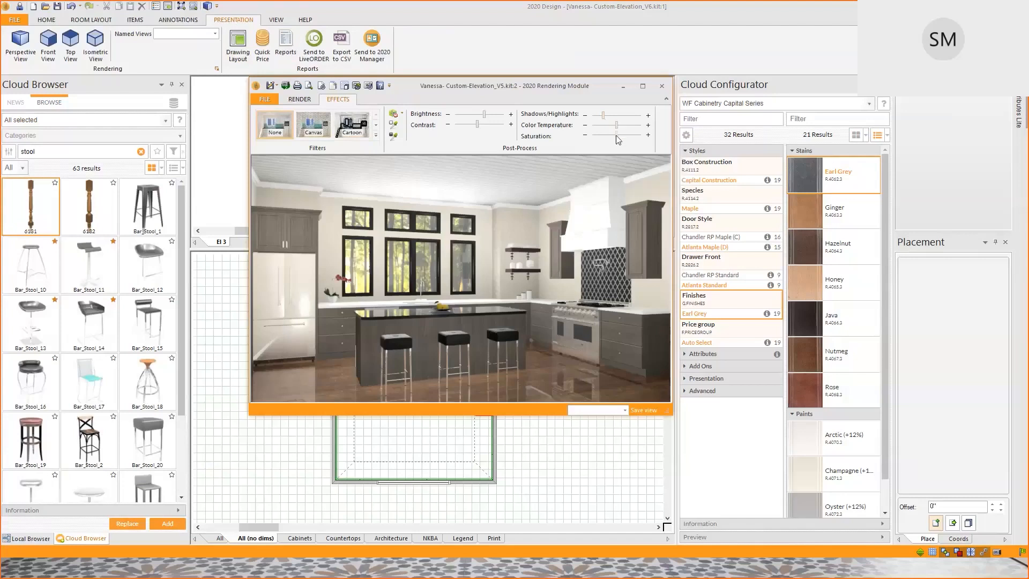
{"action": "mouse_move", "coordinate": [617, 140]}
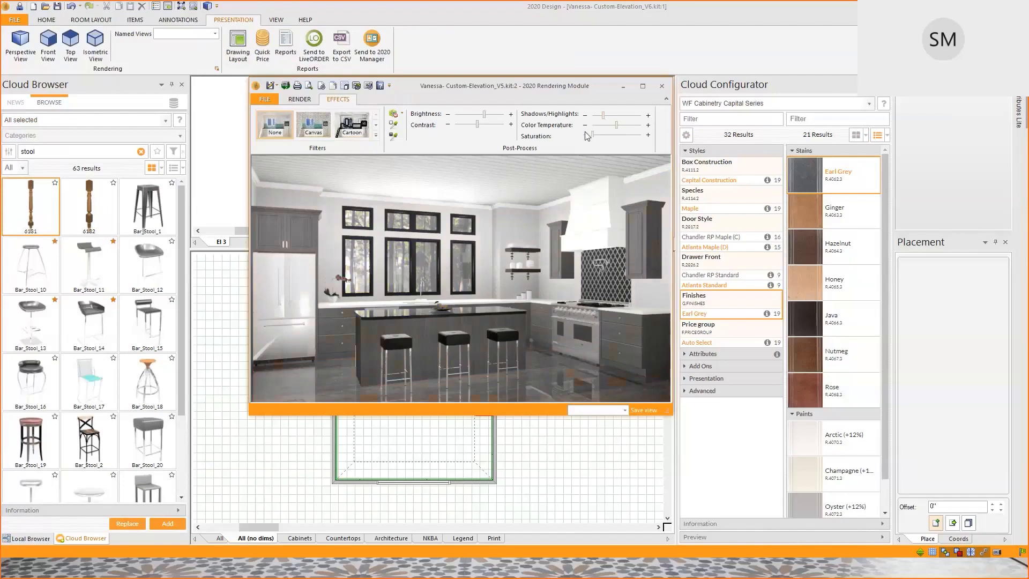
{"action": "mouse_move", "coordinate": [595, 142]}
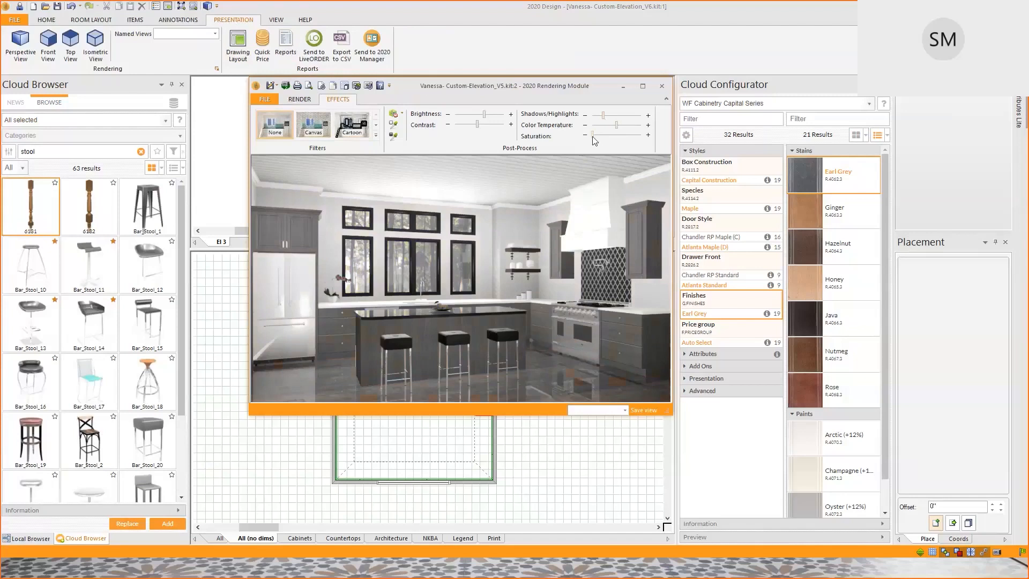
{"action": "mouse_move", "coordinate": [394, 115]}
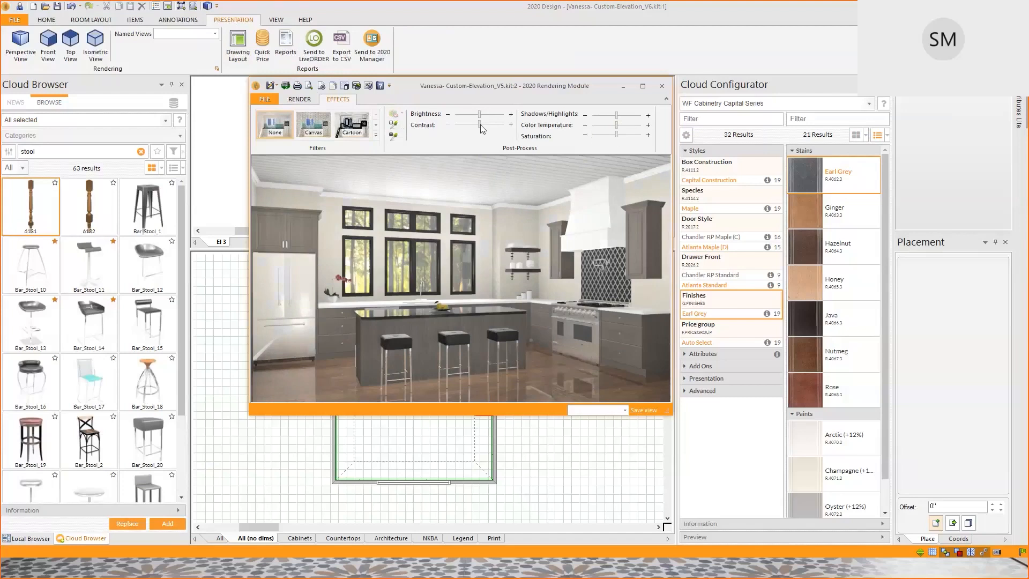
{"action": "mouse_move", "coordinate": [466, 125]}
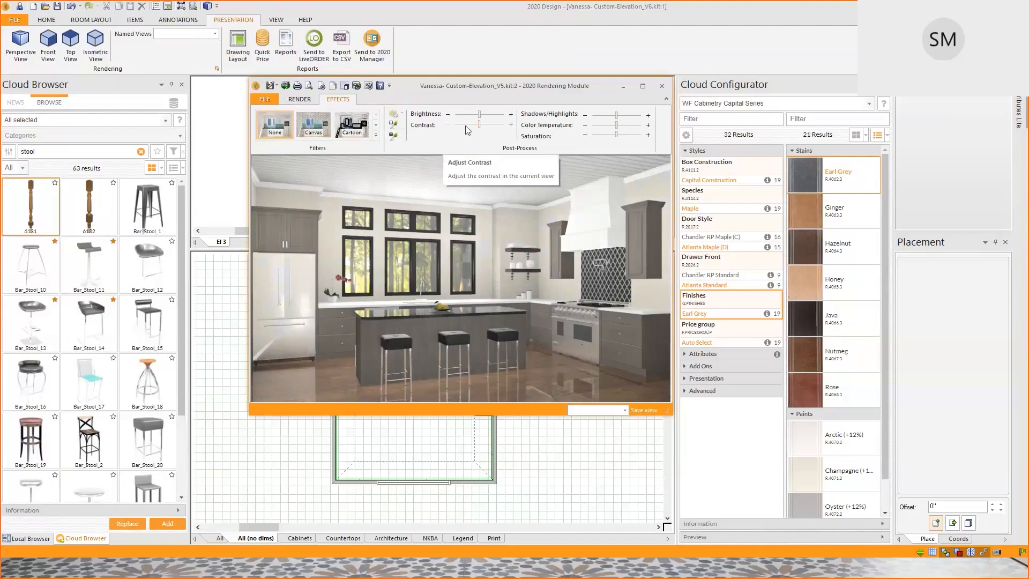
{"action": "mouse_move", "coordinate": [400, 138]}
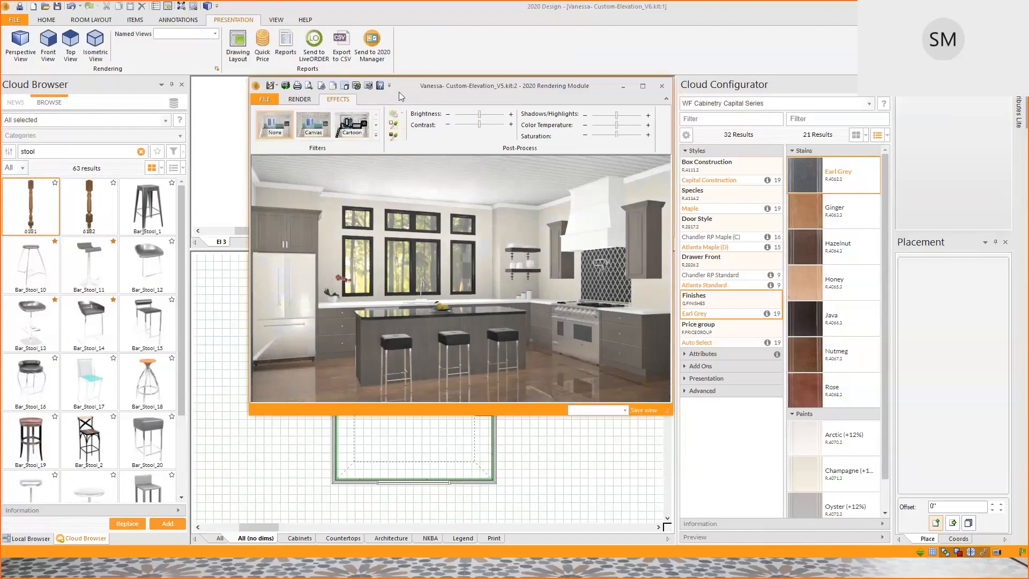
{"action": "mouse_move", "coordinate": [211, 191]}
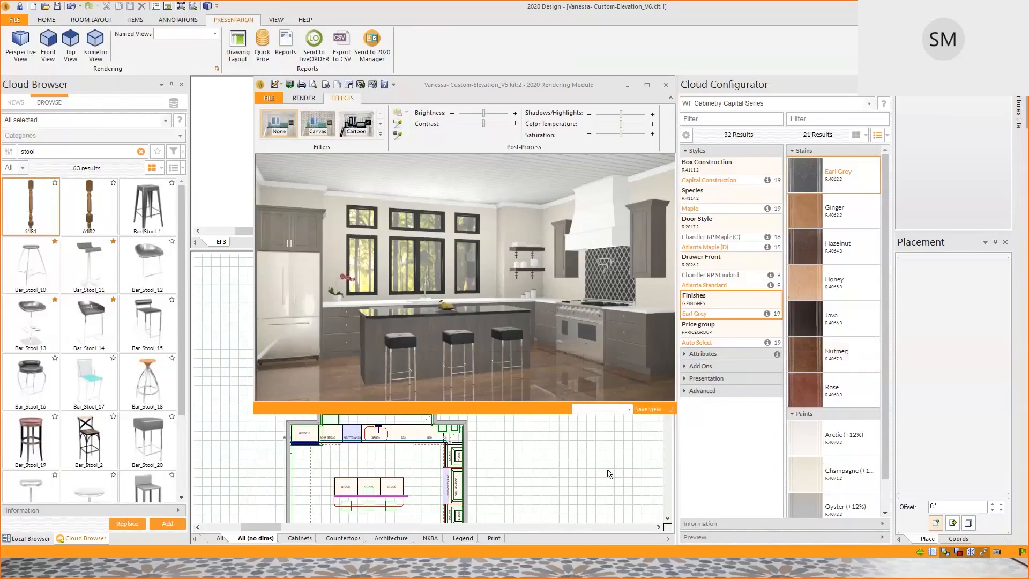
{"action": "mouse_move", "coordinate": [587, 469]}
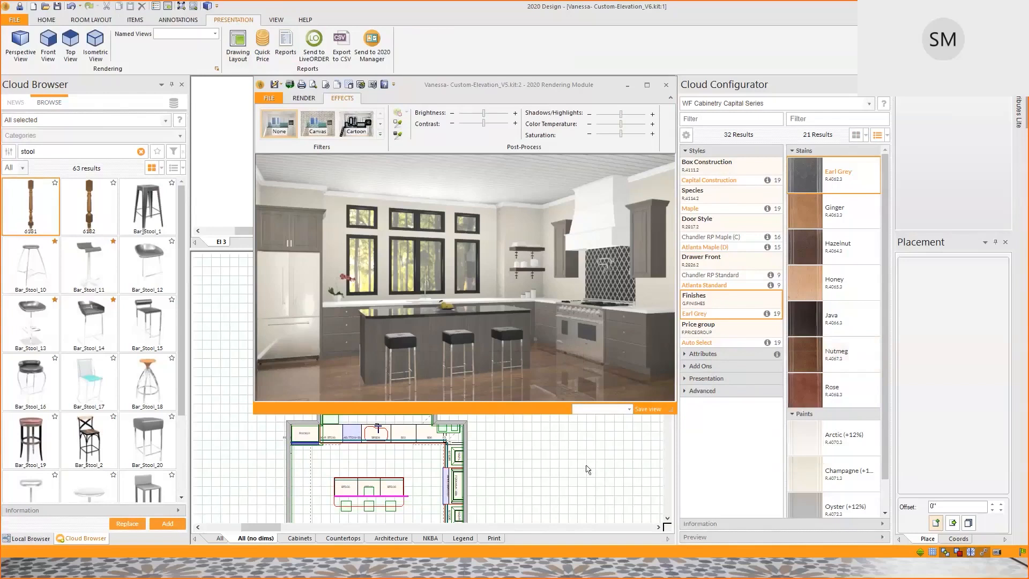
{"action": "mouse_move", "coordinate": [385, 467]}
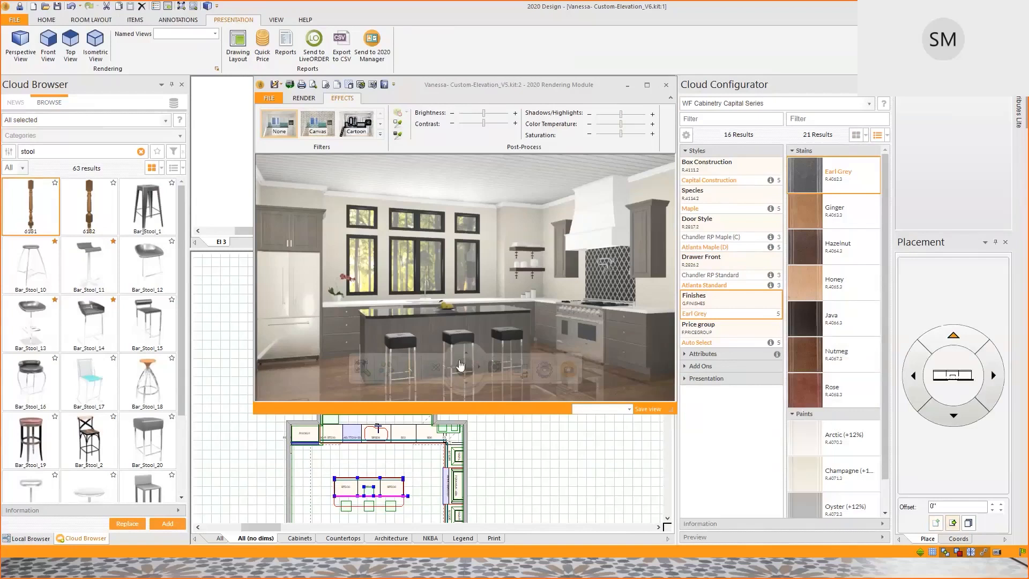
{"action": "mouse_move", "coordinate": [742, 344]}
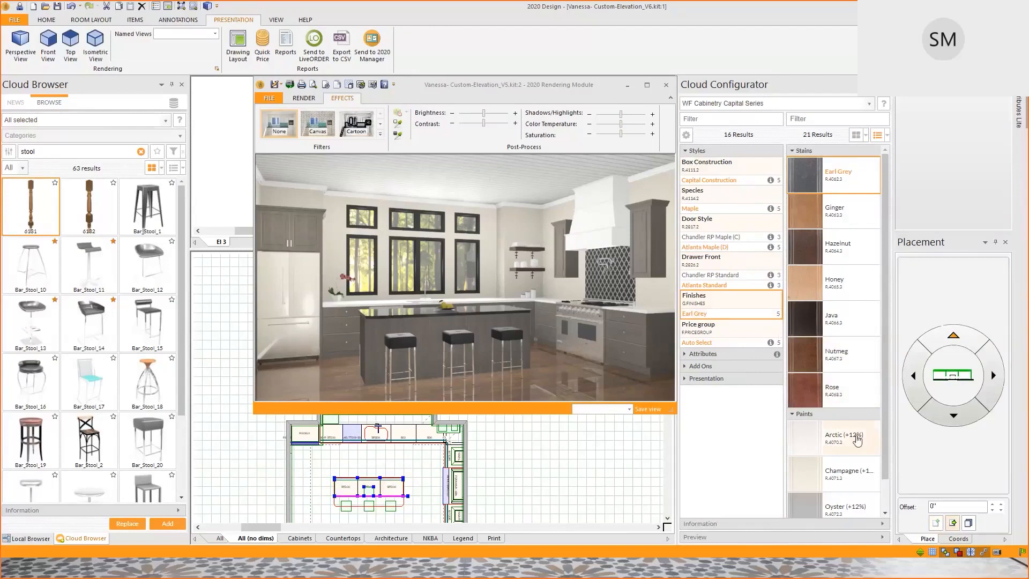
{"action": "mouse_move", "coordinate": [857, 438]}
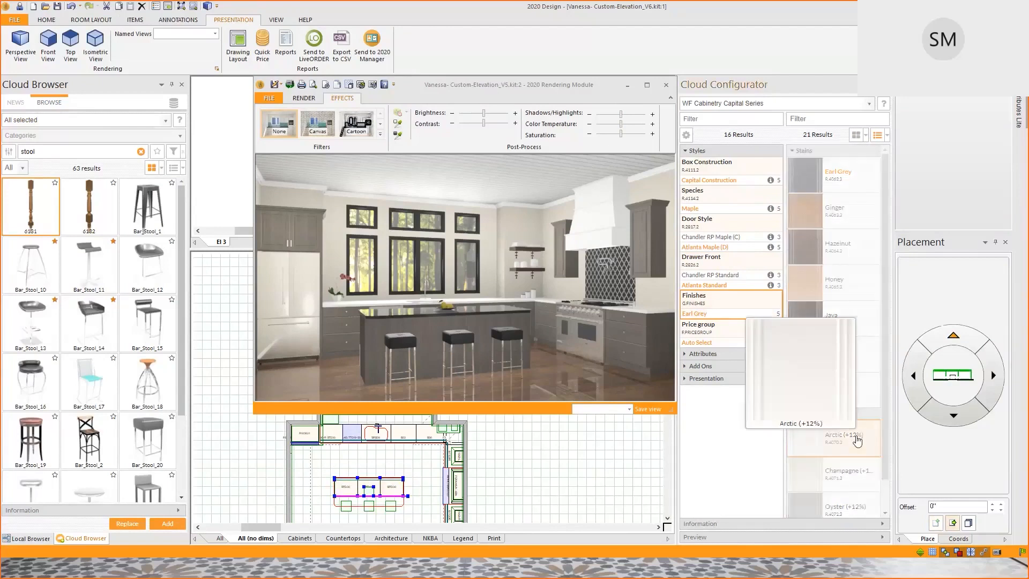
Step: Apply the Arctic (+12%) paint finish to the selected island cabinets
{"action": "left_click", "coordinate": [834, 437]}
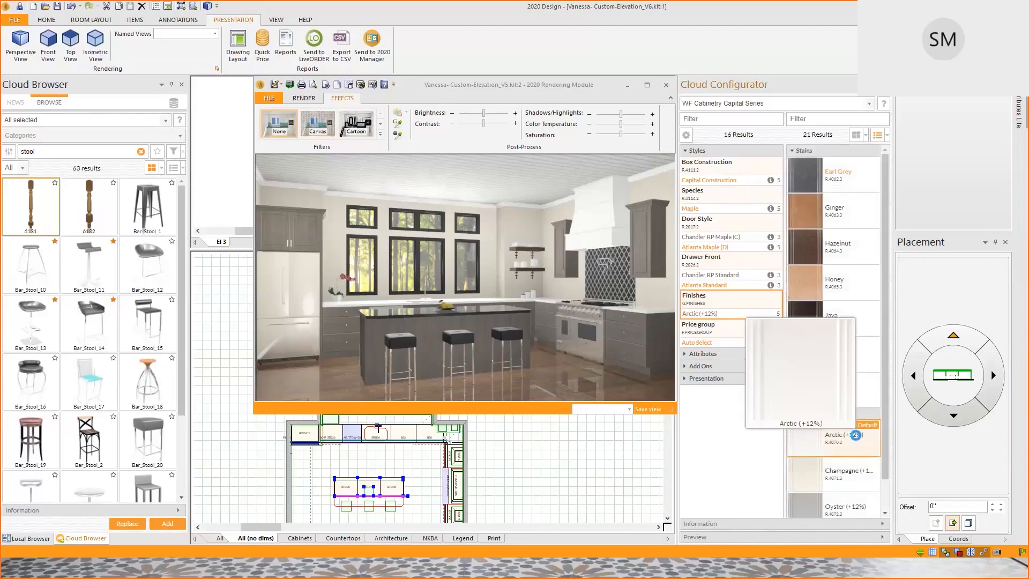
{"action": "left_click", "coordinate": [857, 436]}
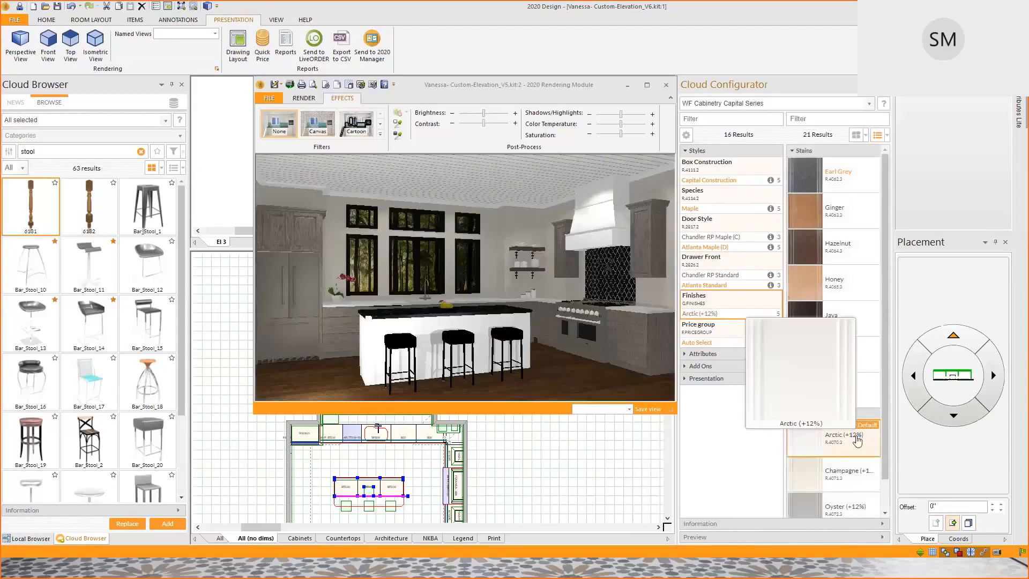
{"action": "left_click", "coordinate": [856, 440]}
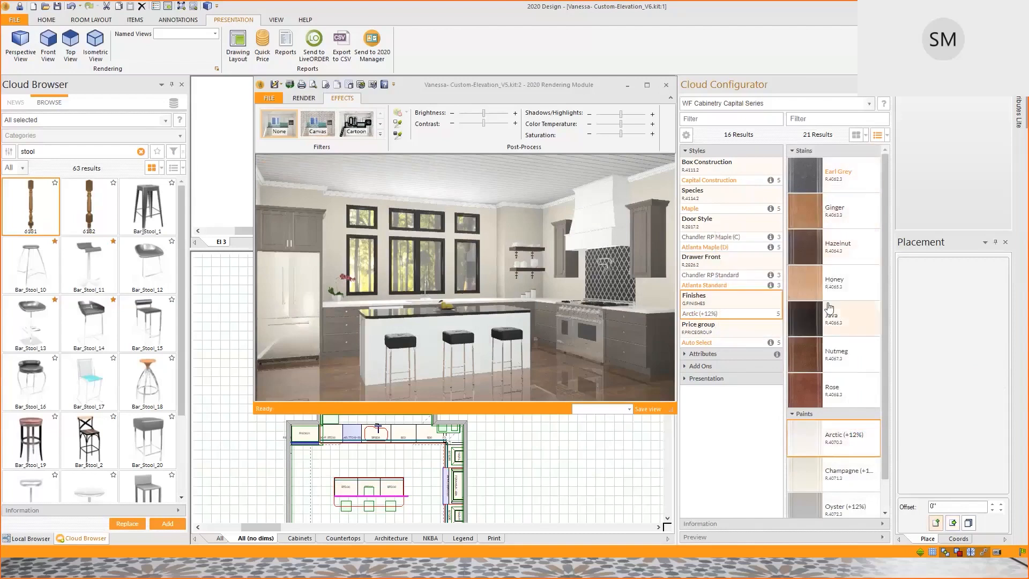
{"action": "mouse_move", "coordinate": [828, 306]}
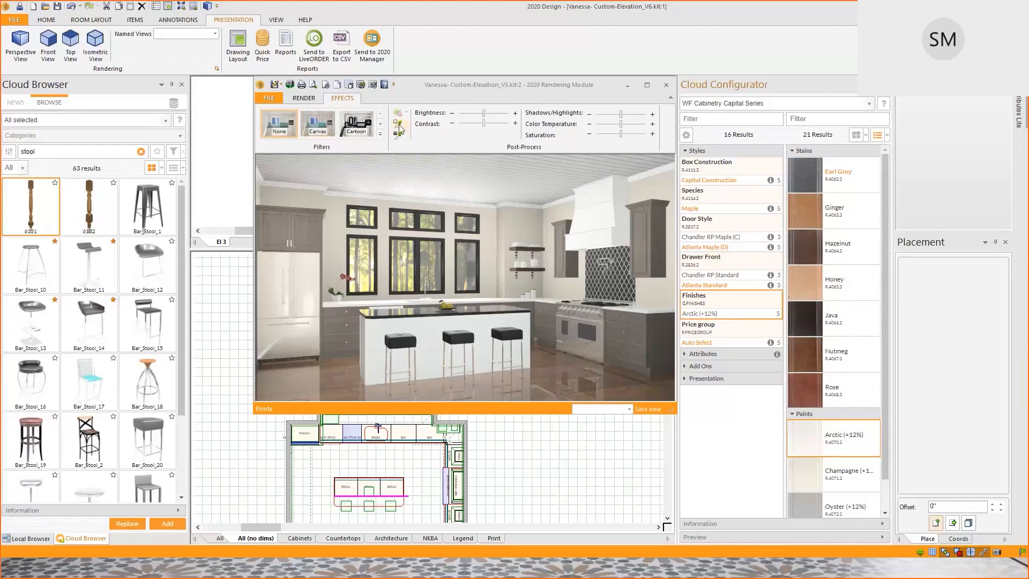
{"action": "mouse_move", "coordinate": [399, 129]}
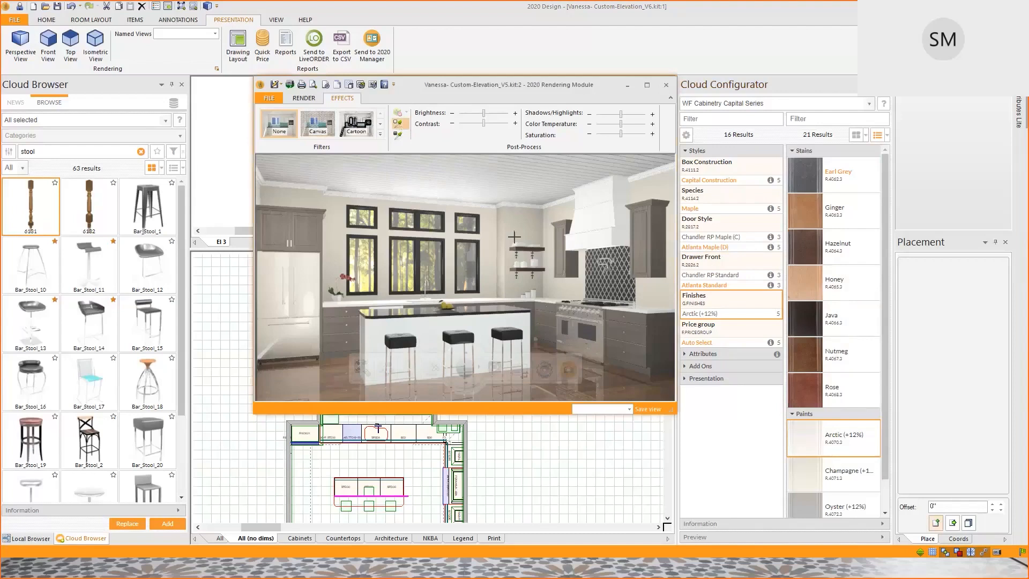
{"action": "mouse_move", "coordinate": [431, 325]}
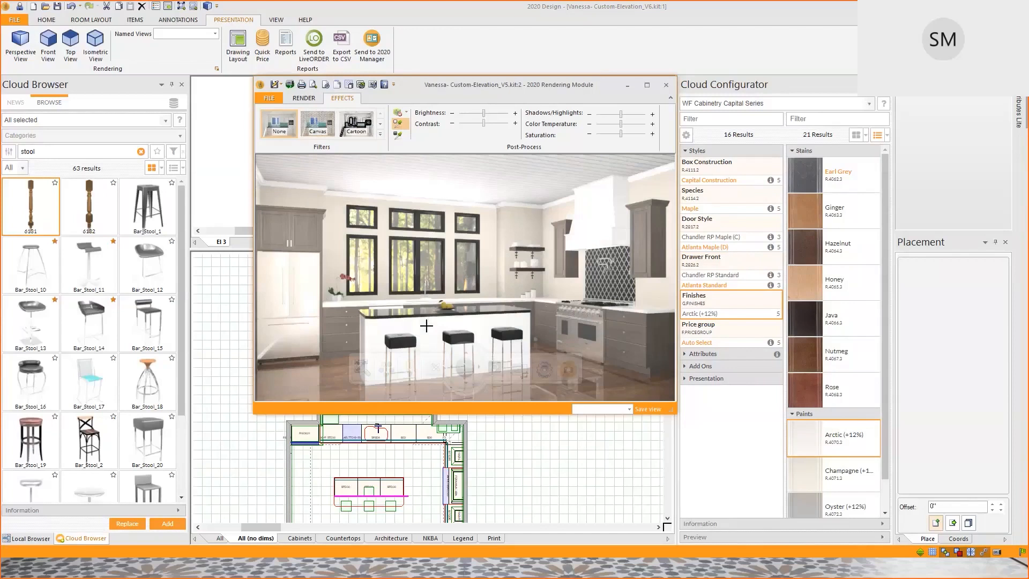
{"action": "mouse_move", "coordinate": [434, 328]}
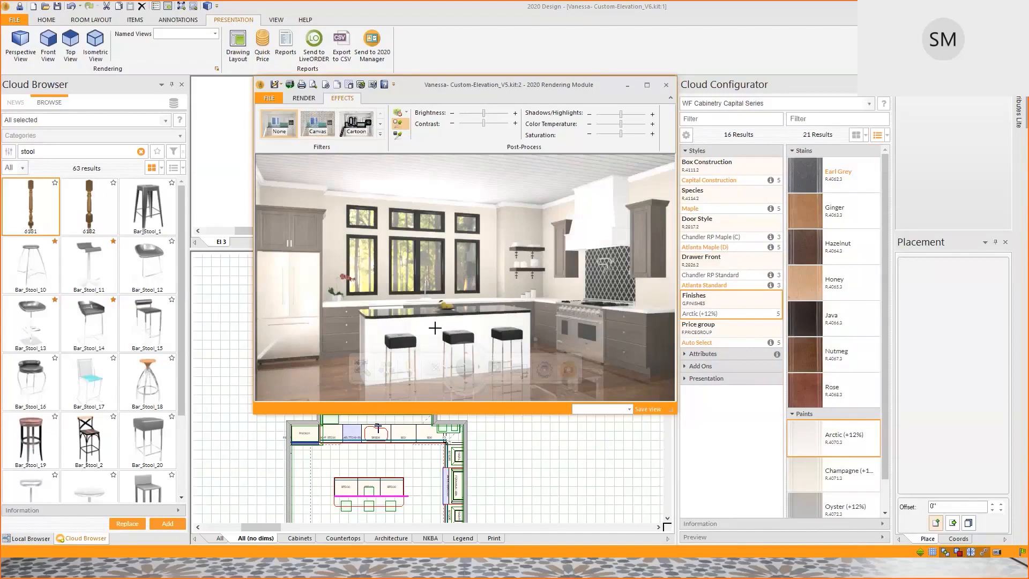
{"action": "mouse_move", "coordinate": [566, 294]}
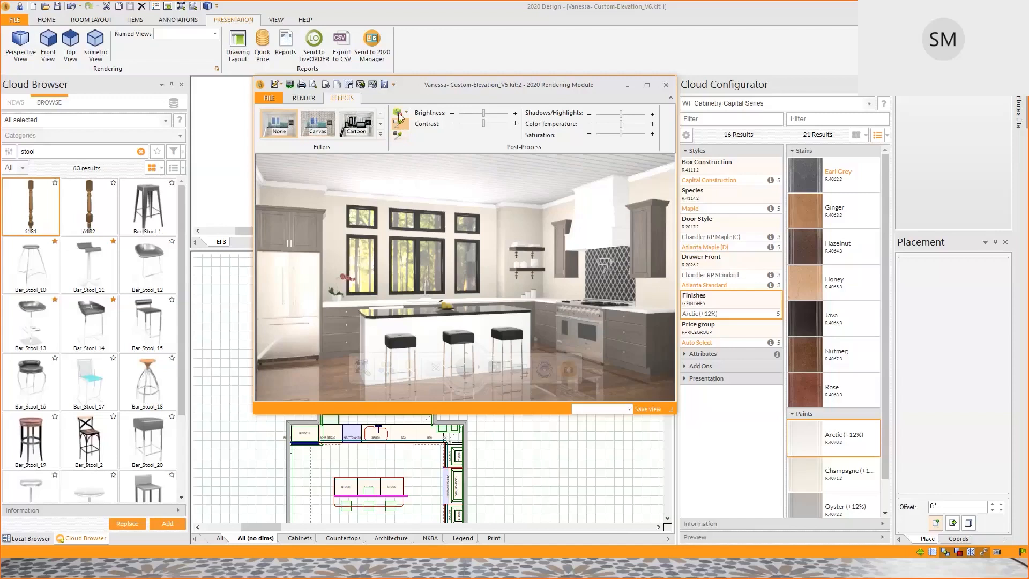
{"action": "mouse_move", "coordinate": [400, 124]}
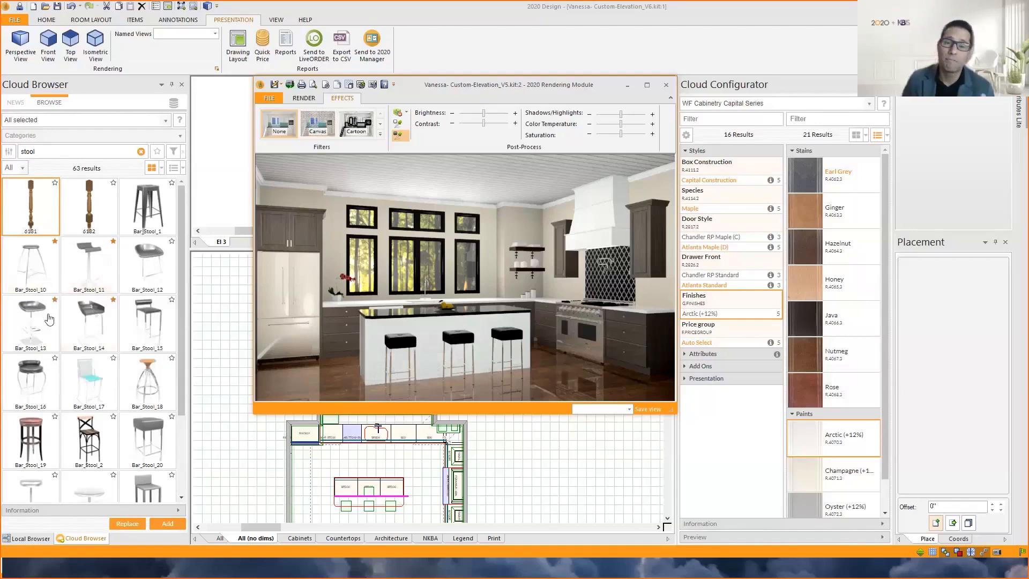
{"action": "mouse_move", "coordinate": [31, 321]}
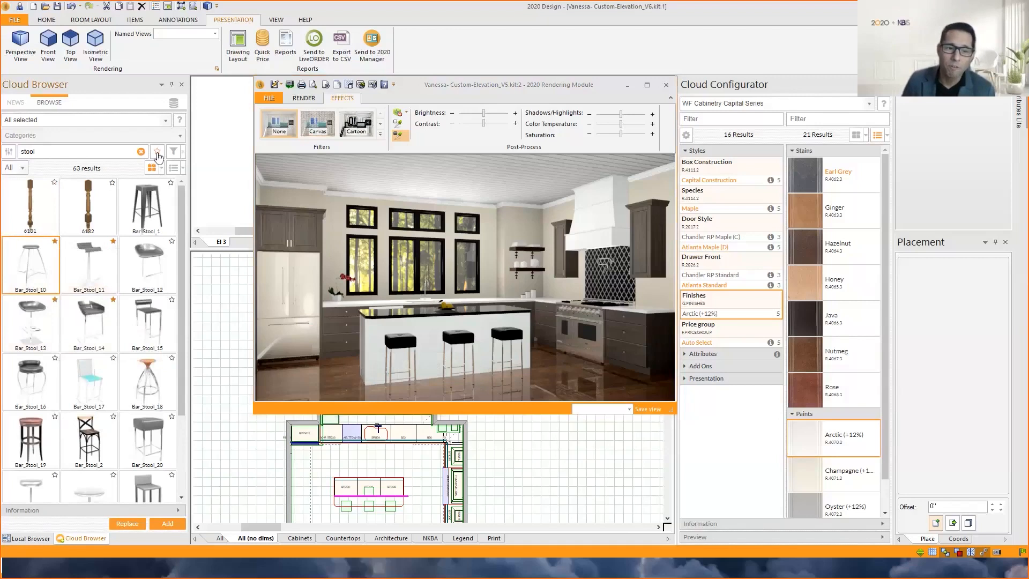
Step: Filter the bar stool results to favourites only
{"action": "left_click", "coordinate": [157, 151]}
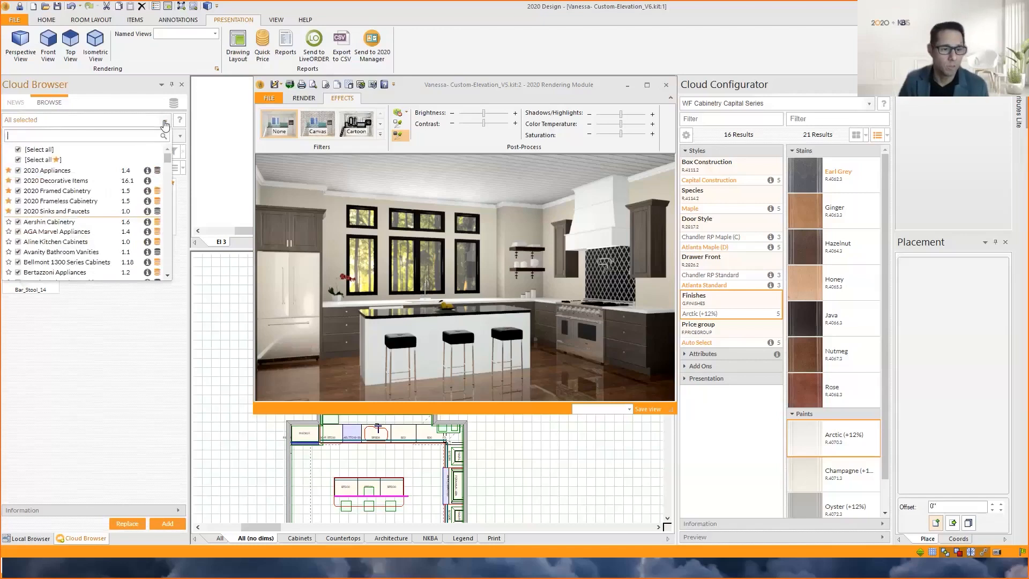
{"action": "mouse_move", "coordinate": [183, 135]}
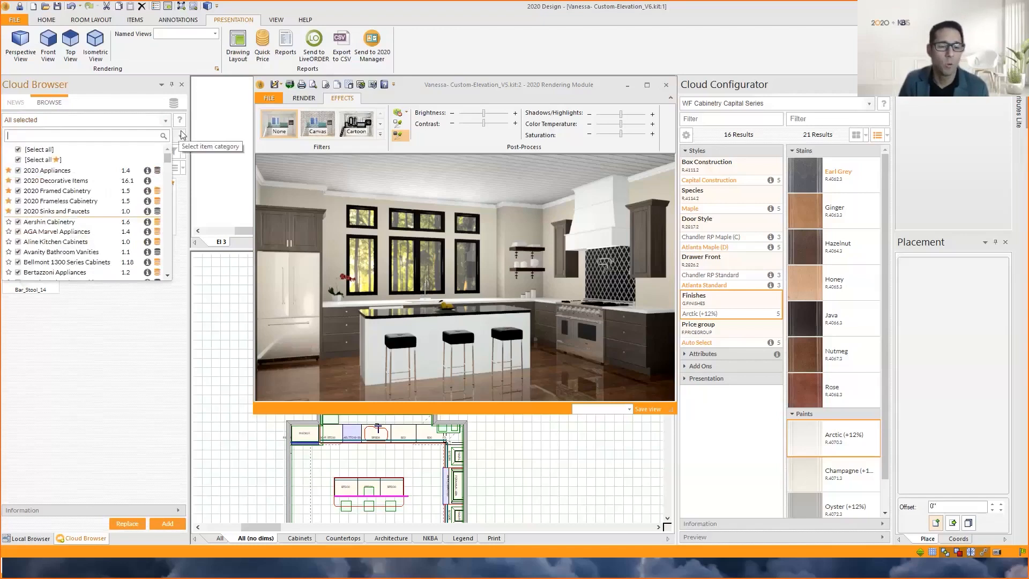
{"action": "mouse_move", "coordinate": [167, 412]}
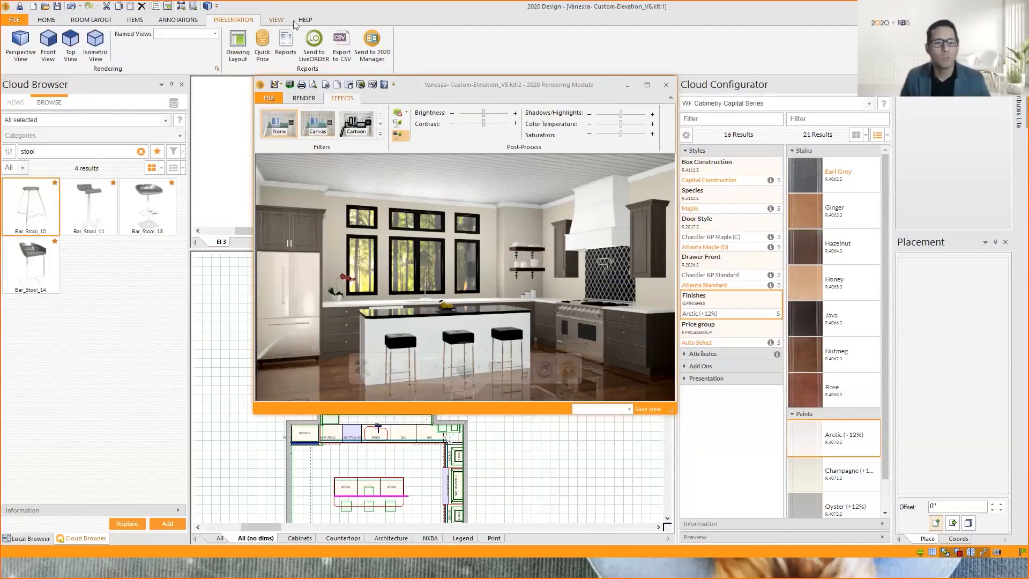
Step: Show the About 2020 Design box (version 12.4) and check for updates
{"action": "left_click", "coordinate": [303, 20]}
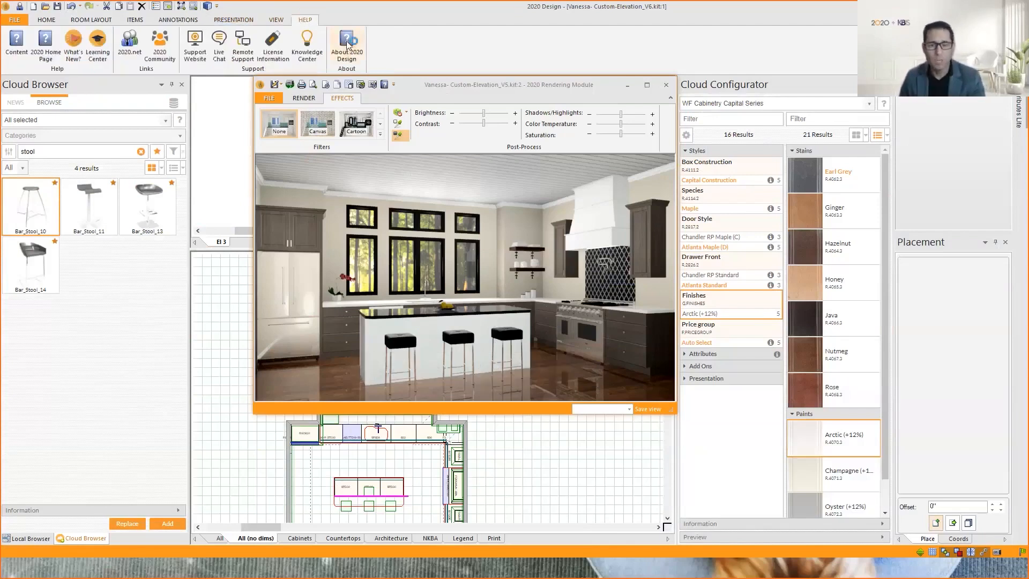
{"action": "left_click", "coordinate": [346, 46]}
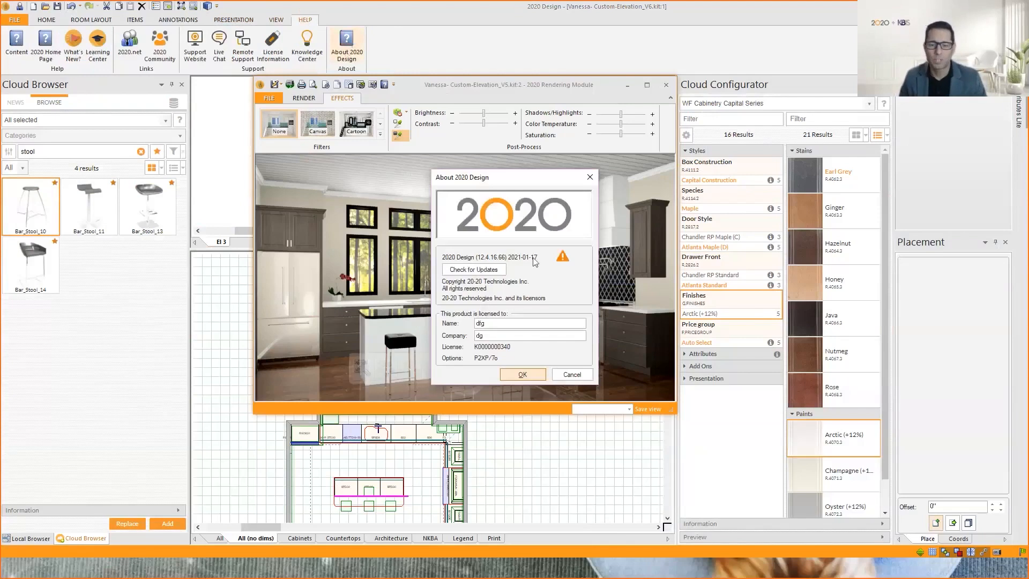
{"action": "mouse_move", "coordinate": [537, 279]}
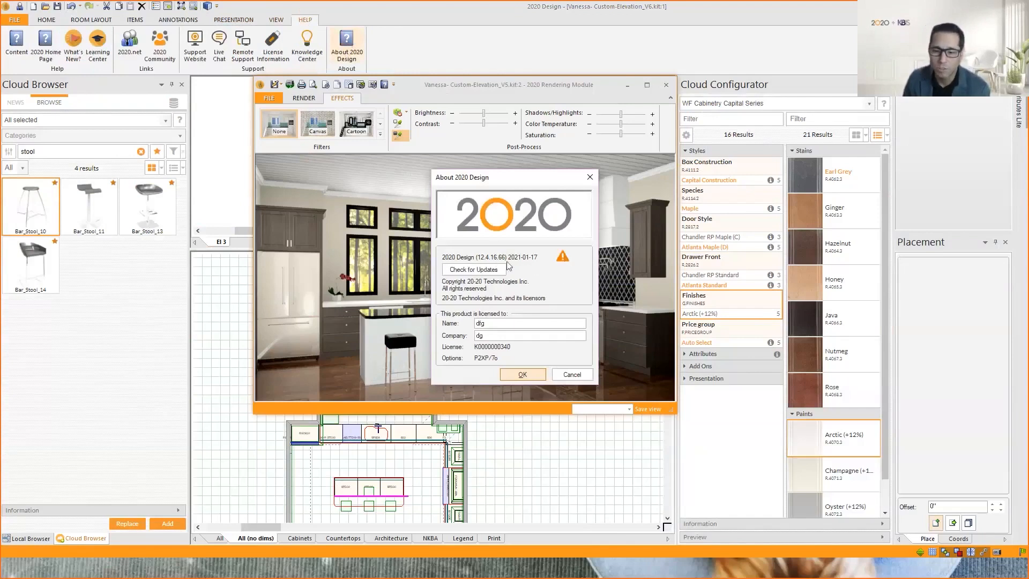
{"action": "mouse_move", "coordinate": [562, 256]}
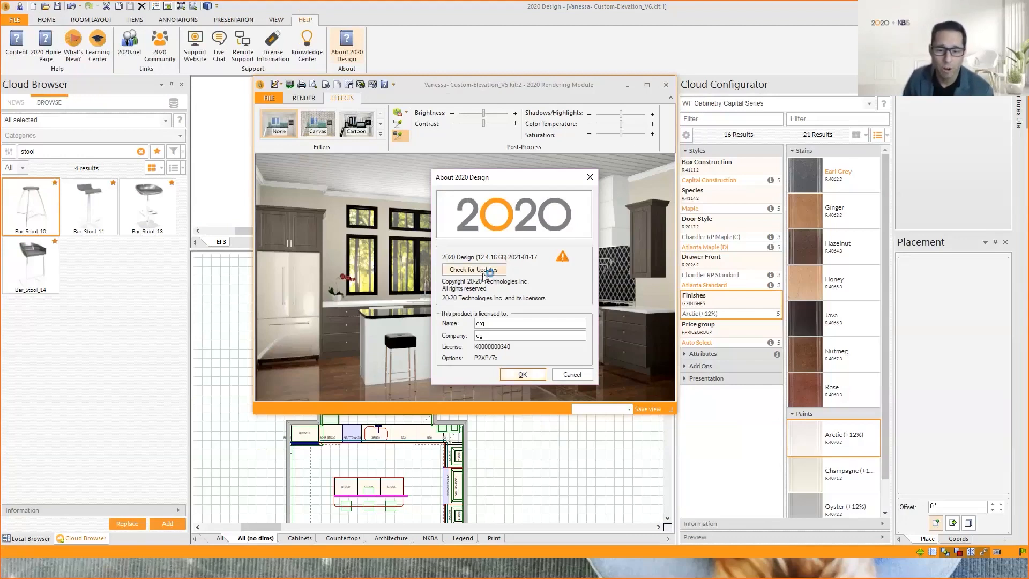
{"action": "left_click", "coordinate": [472, 270]}
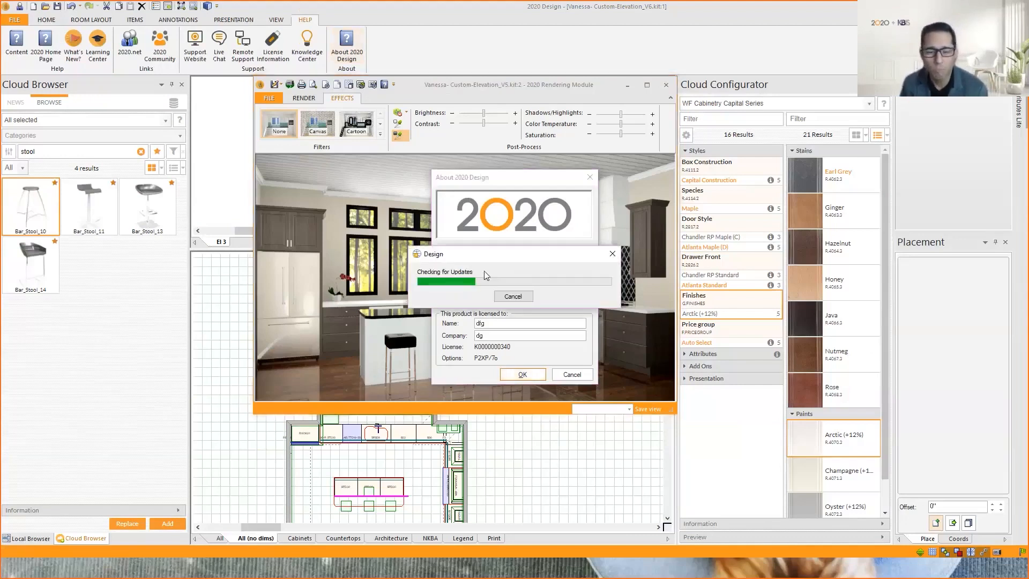